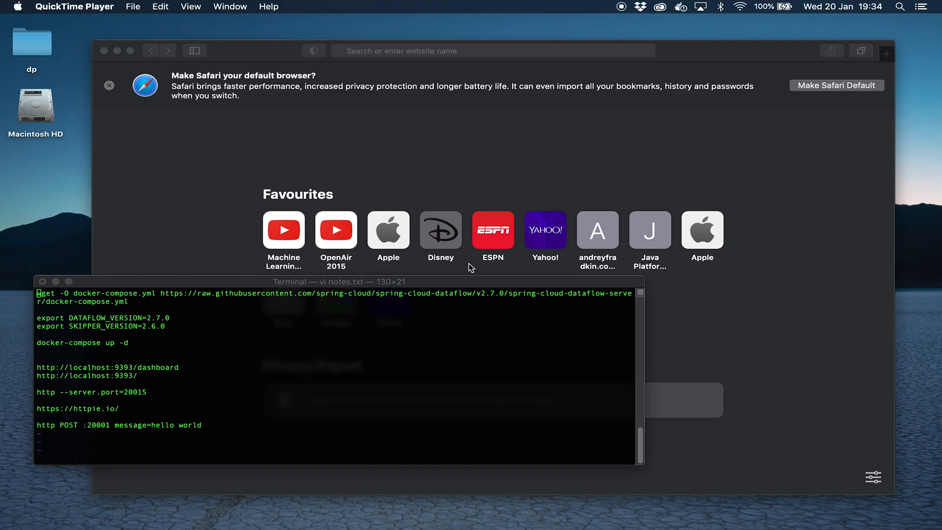
Run a Google search for "spring cloud data flow" from Safari's address bar
{"action": "type", "text": "spring cloud dat"}
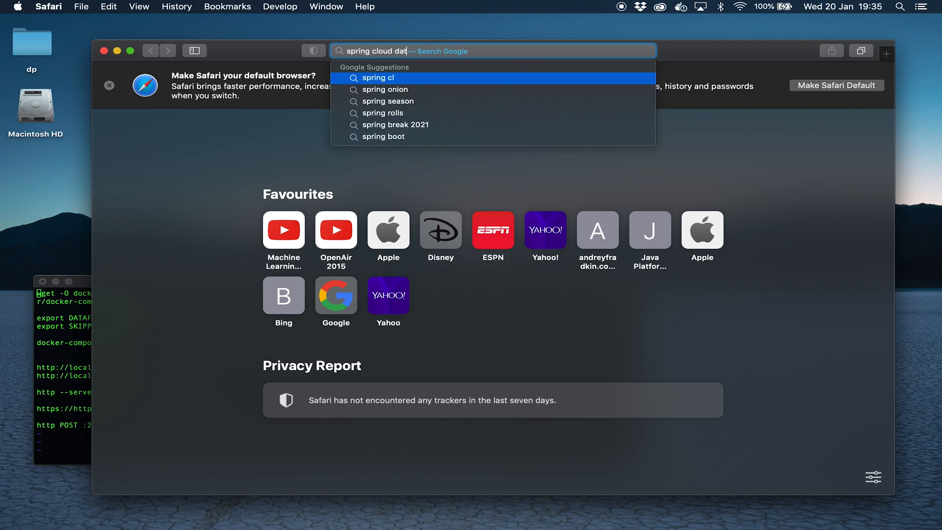
{"action": "key", "text": "Return"}
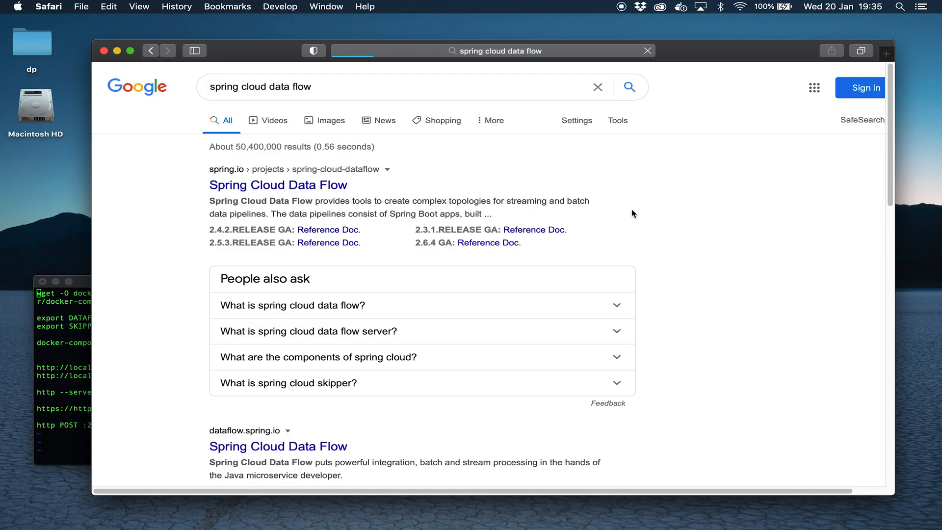
Go to the spring.io Spring Cloud Data Flow page, accept cookies, and follow the Microsite link
{"action": "left_click", "coordinate": [278, 184]}
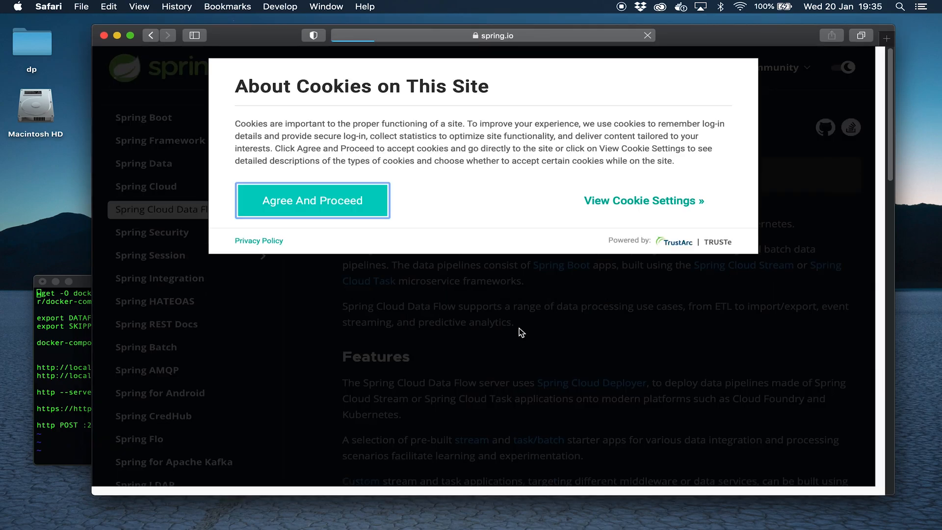
{"action": "left_click", "coordinate": [312, 200]}
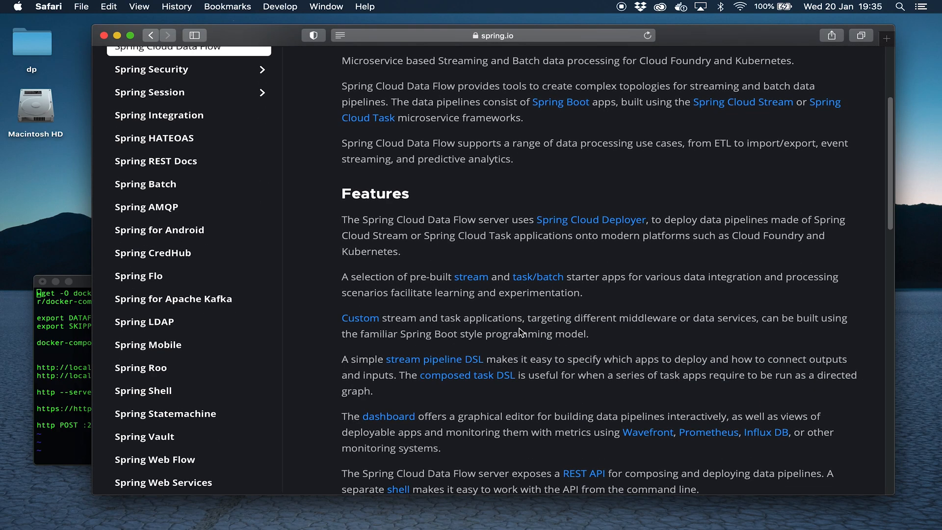
{"action": "scroll", "scroll_direction": "down", "scroll_amount": 3}
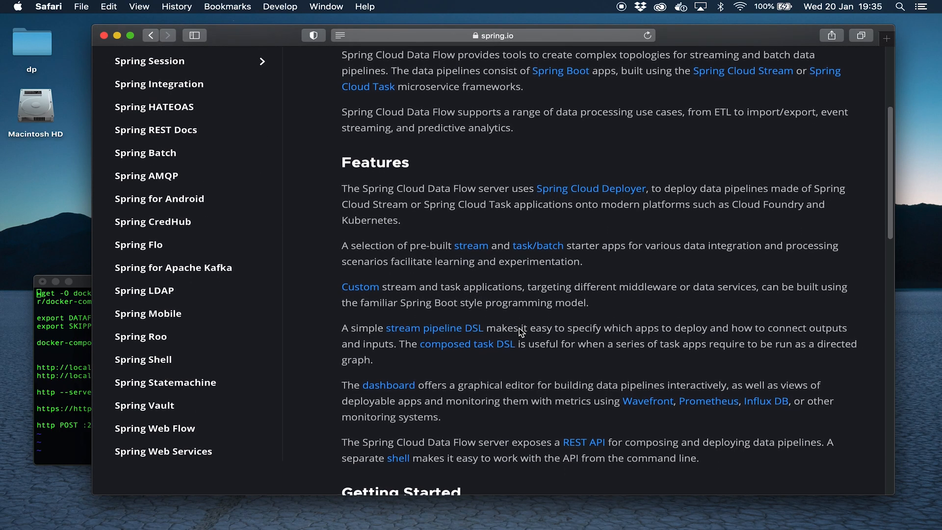
{"action": "scroll", "scroll_direction": "down", "scroll_amount": 3}
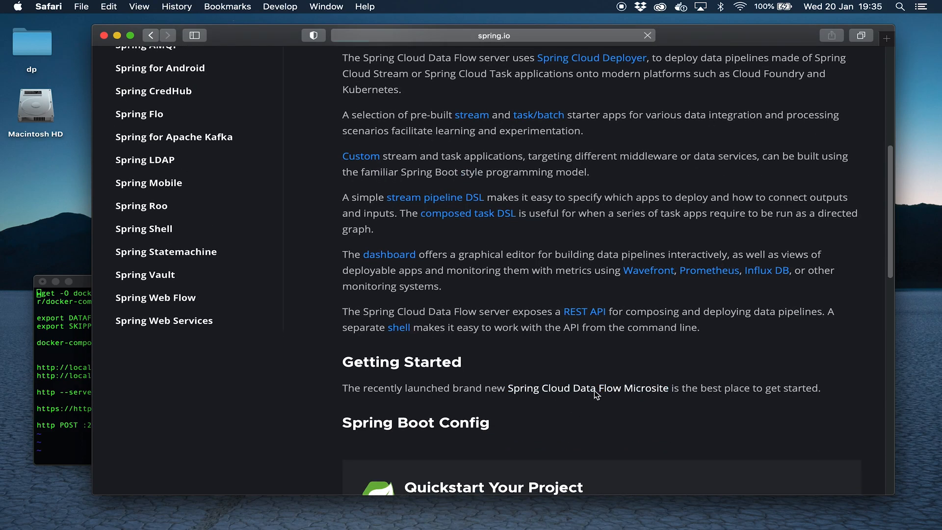
{"action": "left_click", "coordinate": [588, 387]}
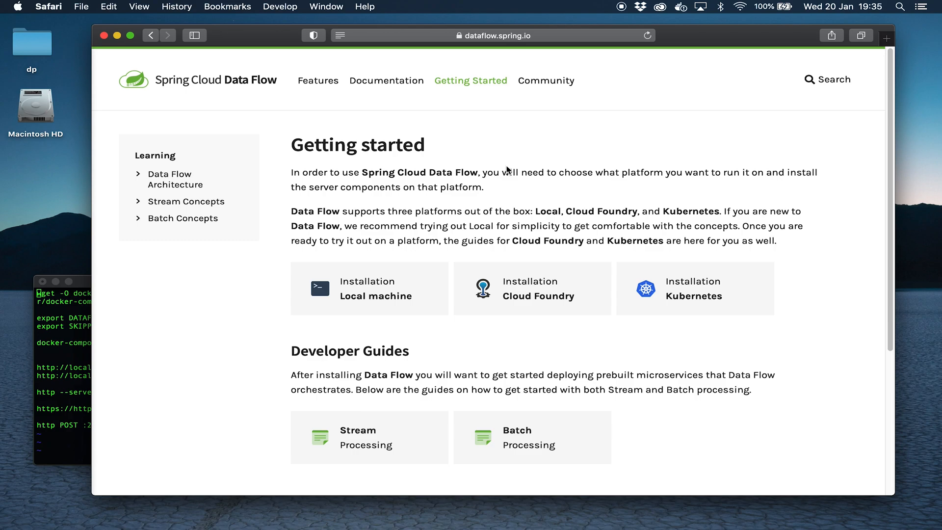
{"action": "mouse_move", "coordinate": [392, 230]}
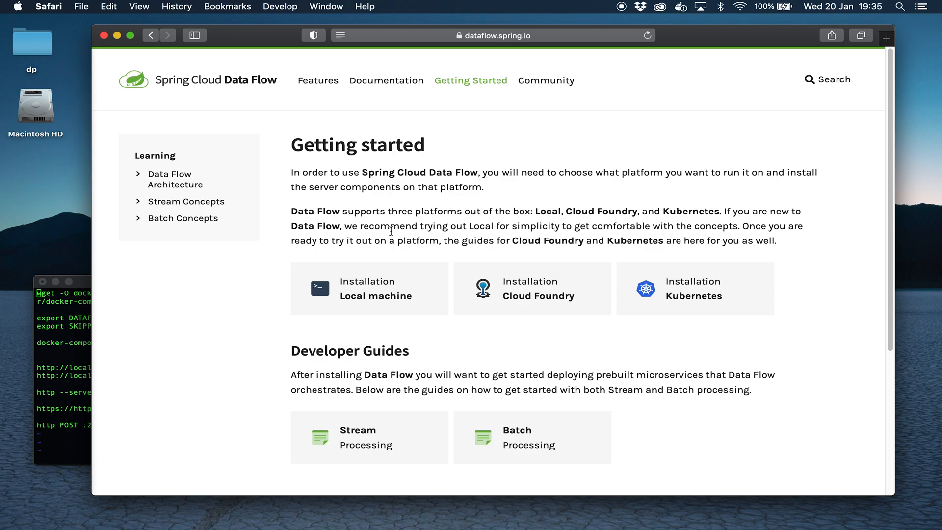
Land on the Local Machine installation guide from the Getting started page
{"action": "left_click", "coordinate": [369, 288]}
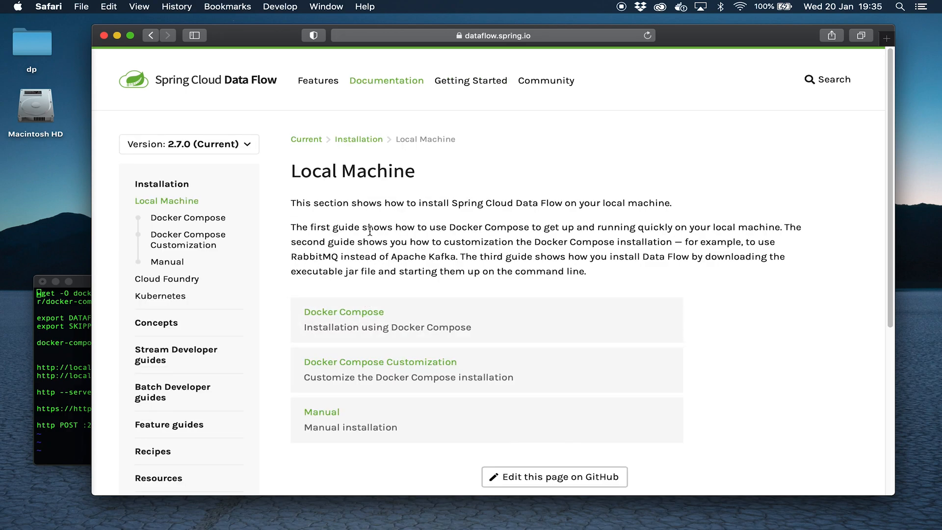
{"action": "left_click", "coordinate": [470, 80]}
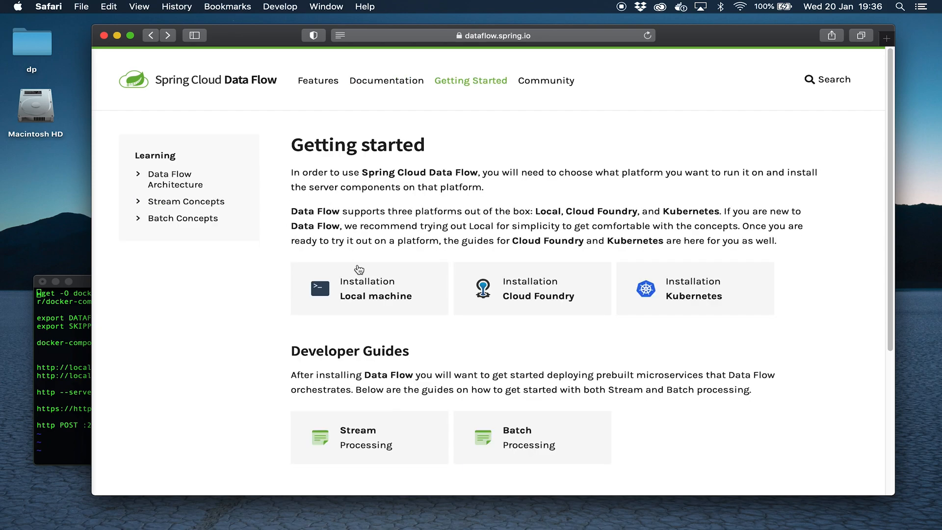
{"action": "mouse_move", "coordinate": [715, 292]}
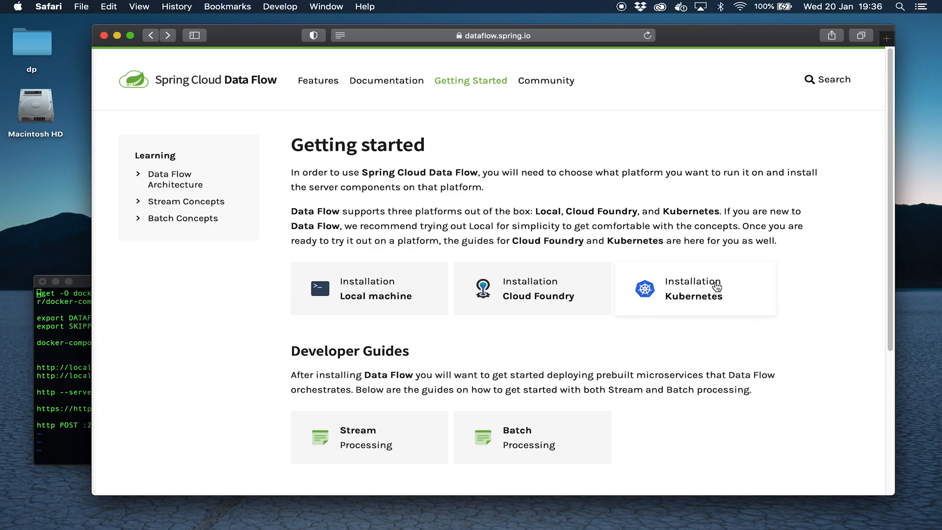
{"action": "left_click", "coordinate": [368, 288]}
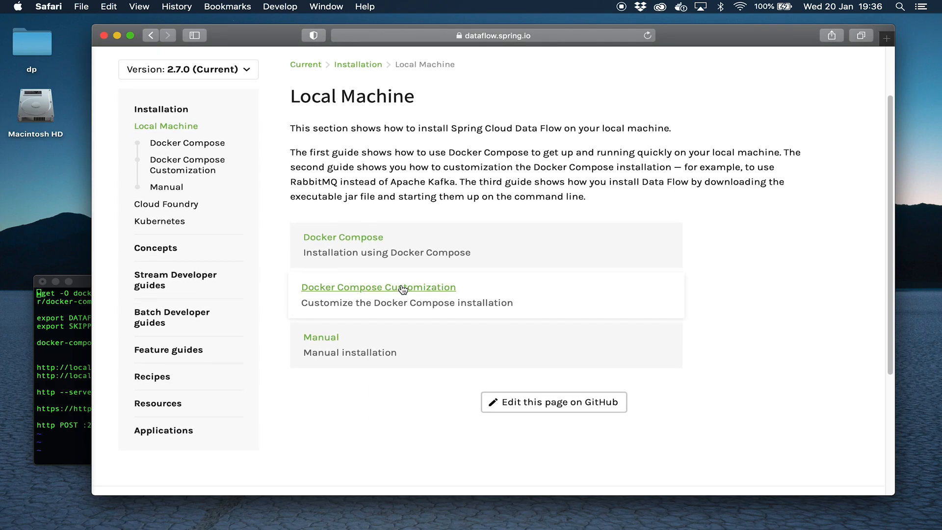
{"action": "mouse_move", "coordinate": [414, 241]}
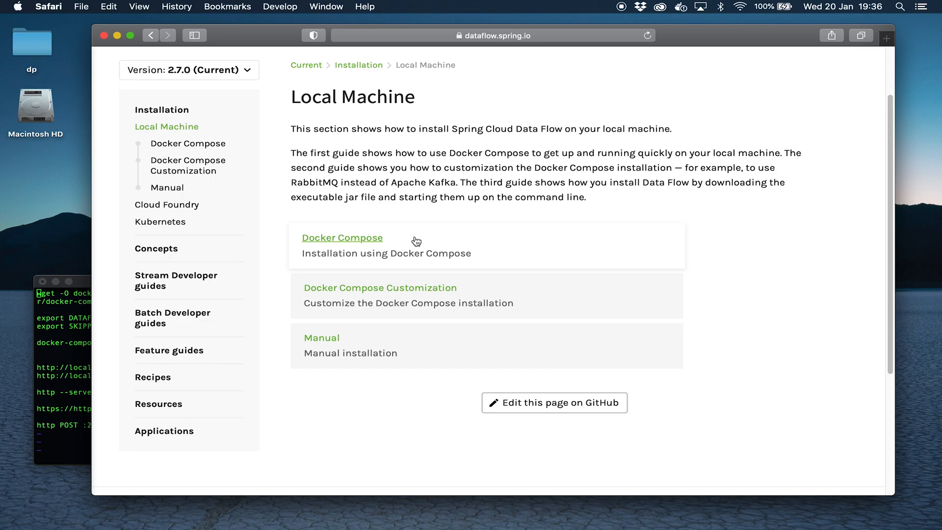
Read the Docker Compose guide's download, startup and environment variable sections
{"action": "left_click", "coordinate": [341, 238]}
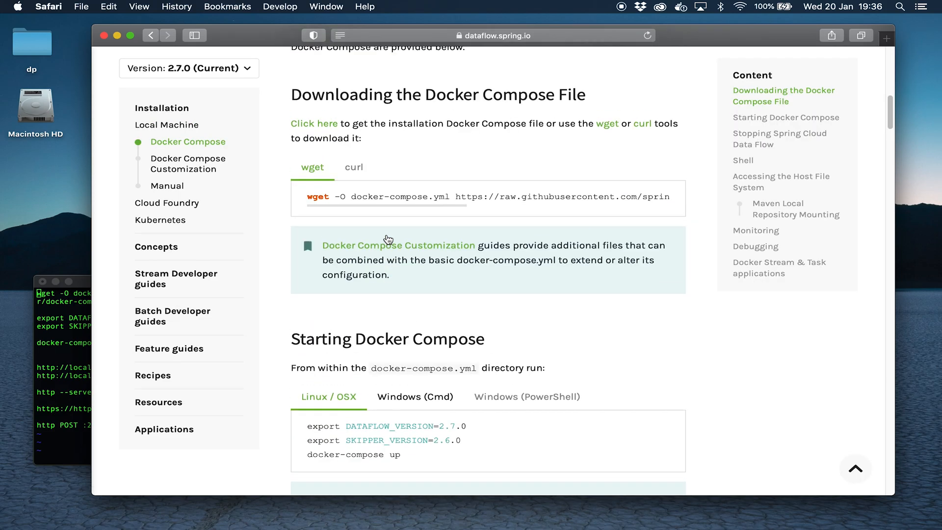
{"action": "scroll", "scroll_direction": "up", "scroll_amount": 3}
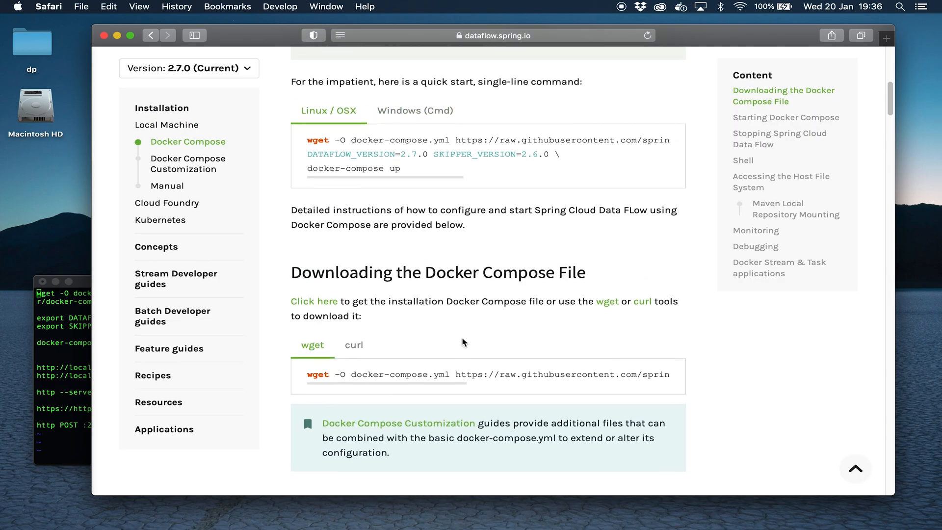
{"action": "scroll", "scroll_direction": "down", "scroll_amount": 3}
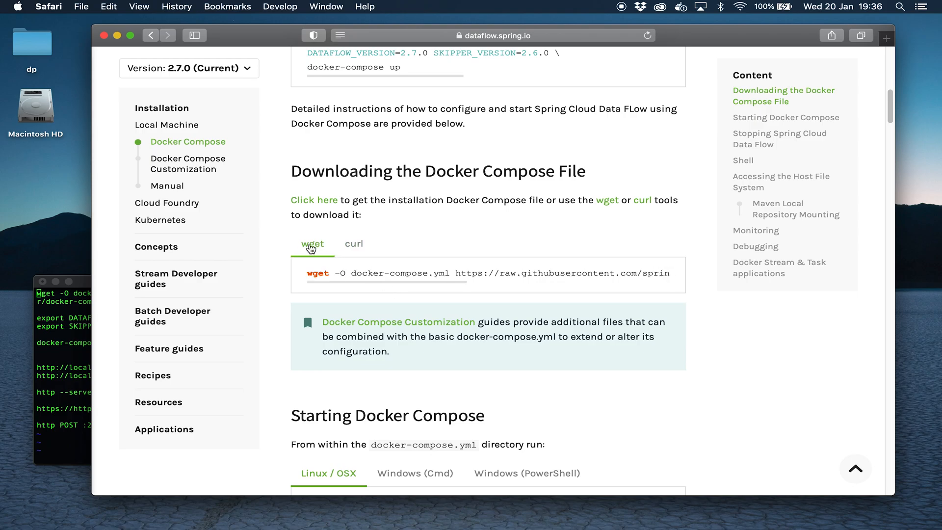
{"action": "scroll", "scroll_direction": "down", "scroll_amount": 3}
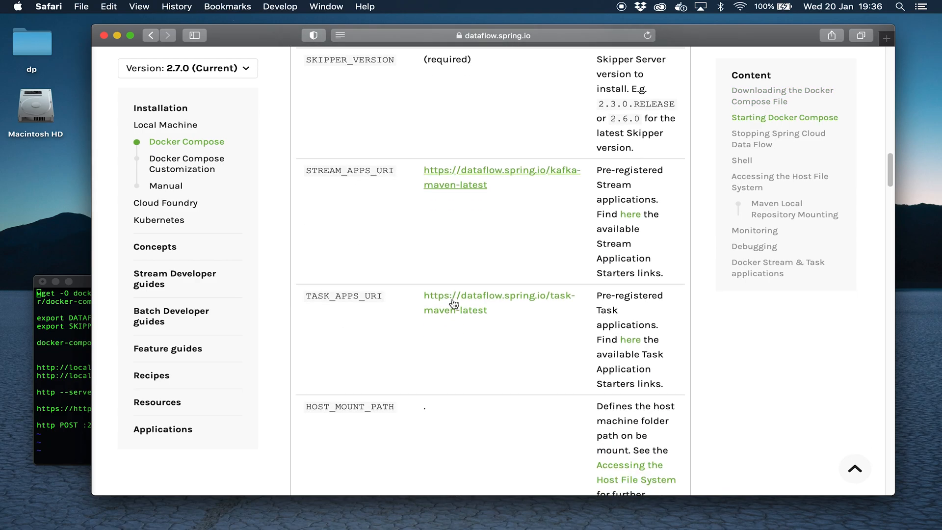
{"action": "scroll", "scroll_direction": "up", "scroll_amount": 3}
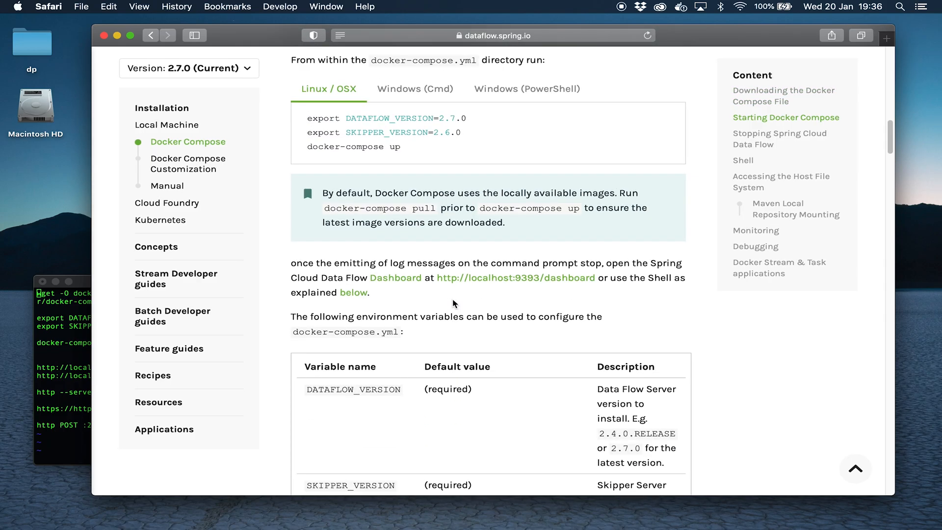
{"action": "scroll", "scroll_direction": "up", "scroll_amount": 3}
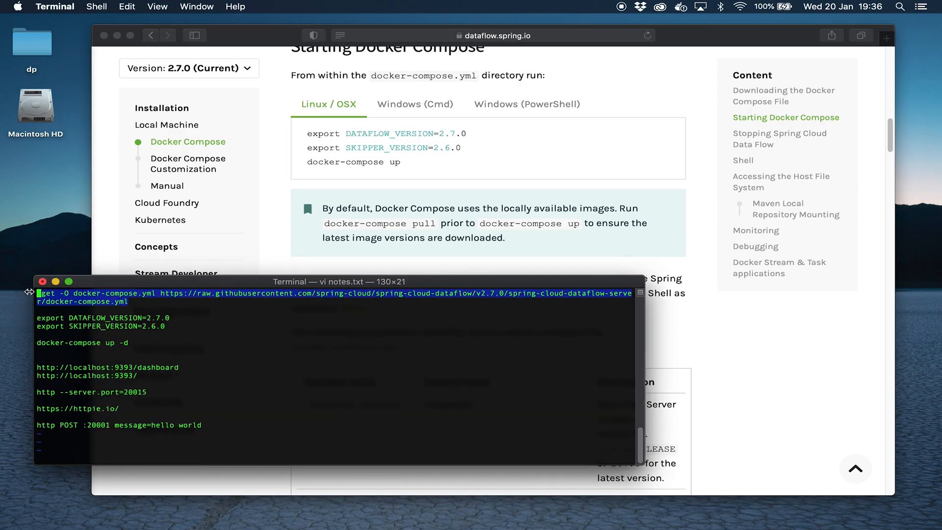
List the SCDF folder to confirm docker-compose.yml beside notes.txt, then begin editing it in vi
{"action": "left_click", "coordinate": [636, 295]}
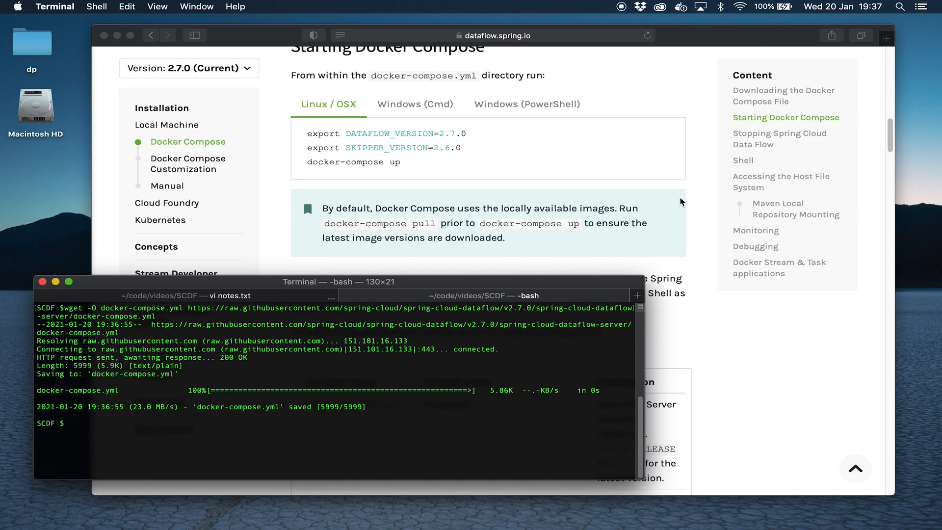
{"action": "type", "text": "ls"}
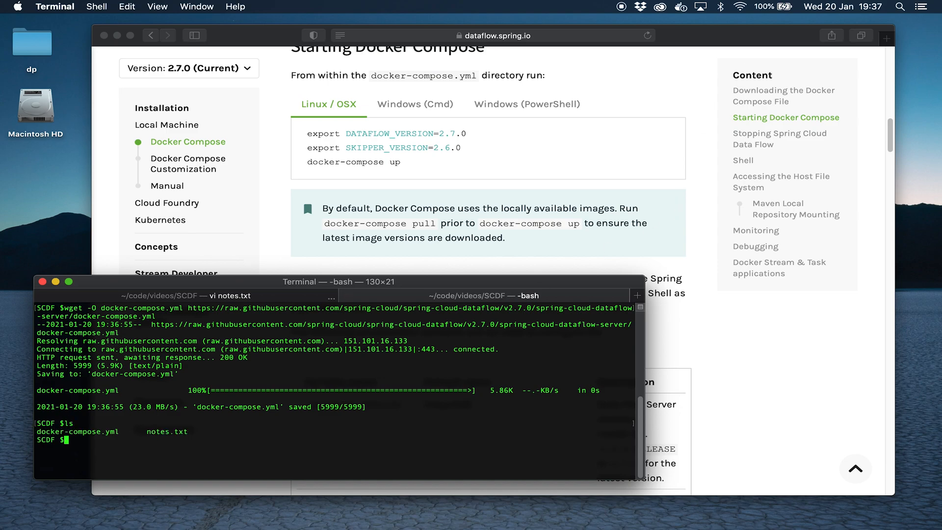
{"action": "type", "text": "vi do"}
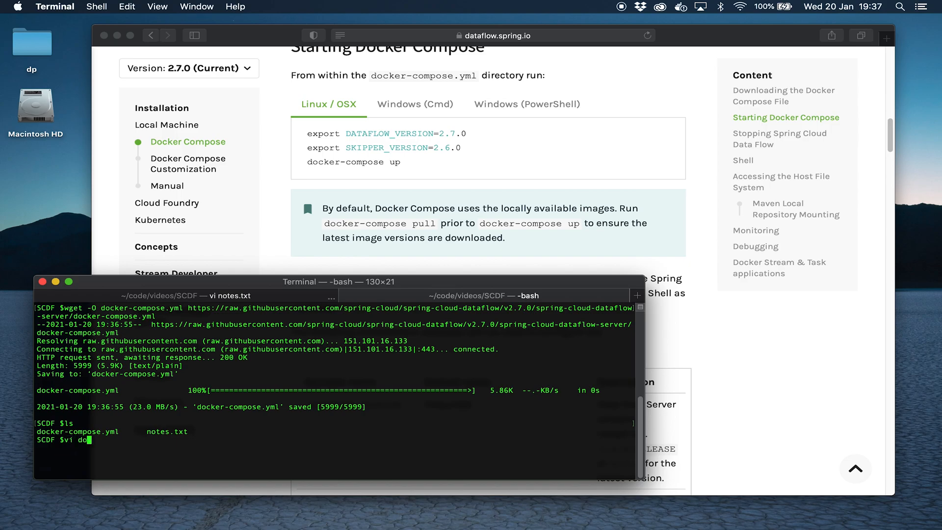
Review docker-compose.yml in vi and quit with :q! discarding changes
{"action": "key", "text": "Return"}
{"action": "type", "text": ":syntax on"}
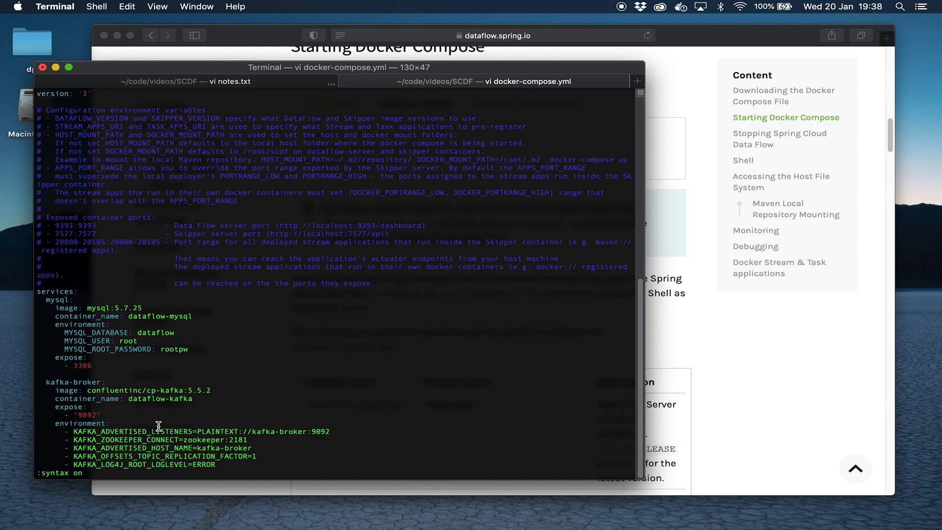
{"action": "scroll", "scroll_direction": "down", "scroll_amount": 3}
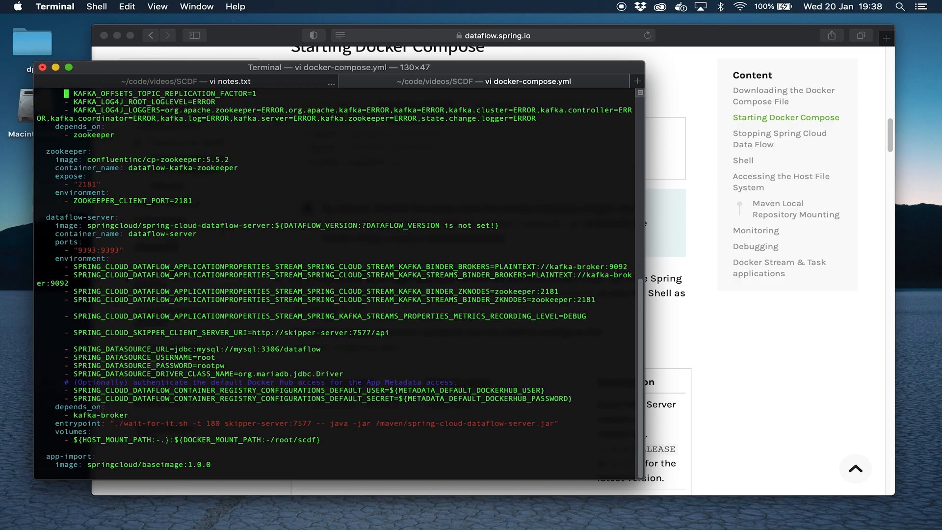
{"action": "mouse_move", "coordinate": [58, 158]}
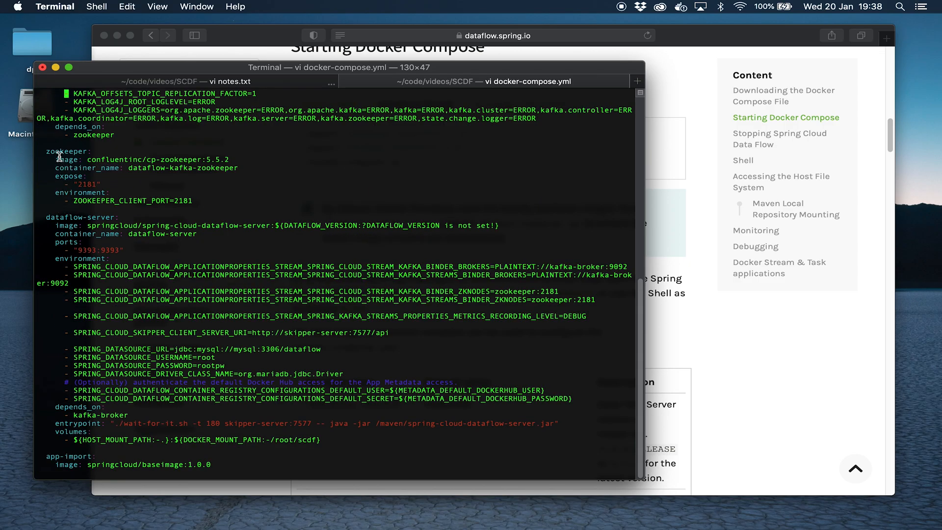
{"action": "mouse_move", "coordinate": [40, 218]}
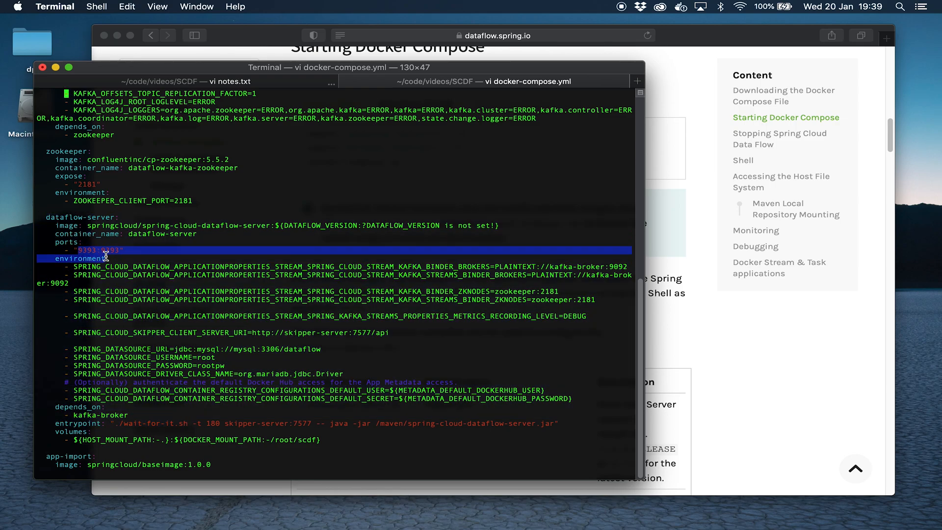
{"action": "scroll", "scroll_direction": "down", "scroll_amount": 3}
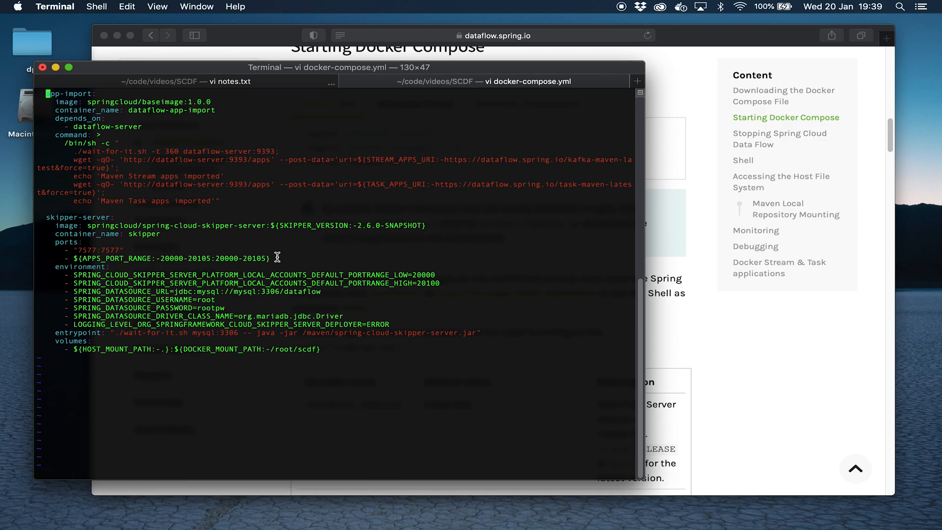
{"action": "type", "text": ":q!"}
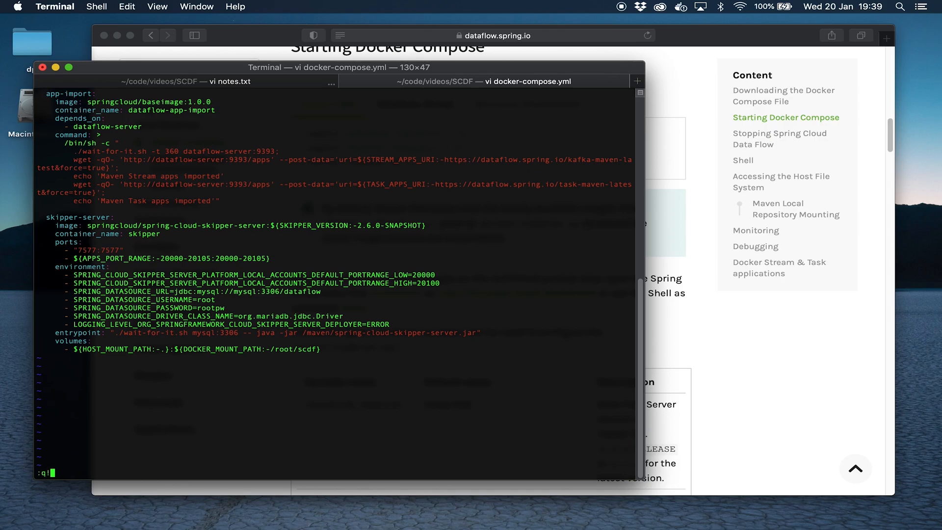
{"action": "key", "text": "Return"}
{"action": "type", "text": "export SKIPPER_VERSION=2.6.0"}
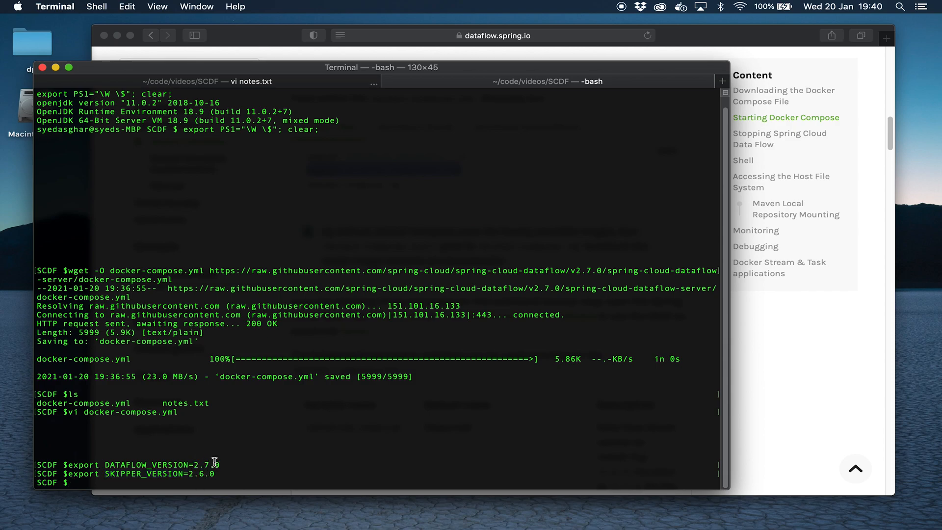
{"action": "mouse_move", "coordinate": [218, 461]}
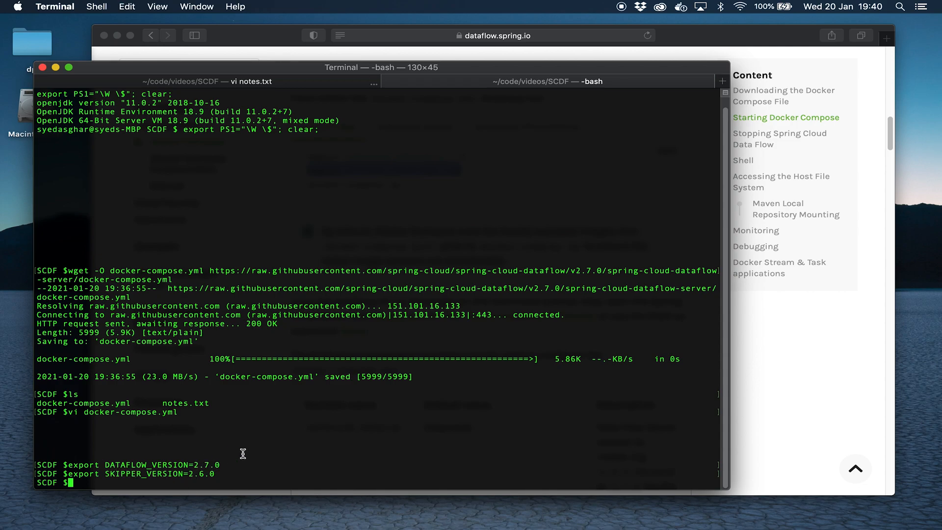
{"action": "mouse_move", "coordinate": [228, 468]}
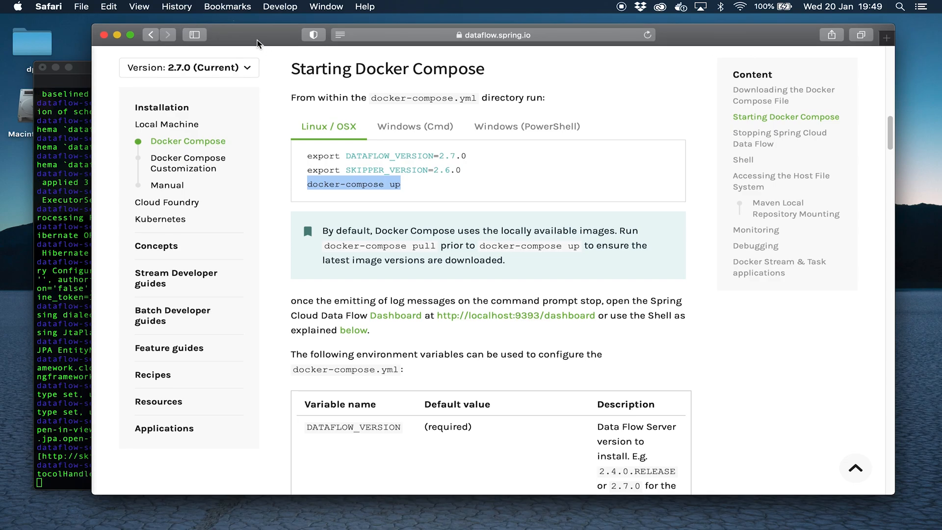
Browse to localhost to load the Data Flow dashboard
{"action": "type", "text": "localhost"}
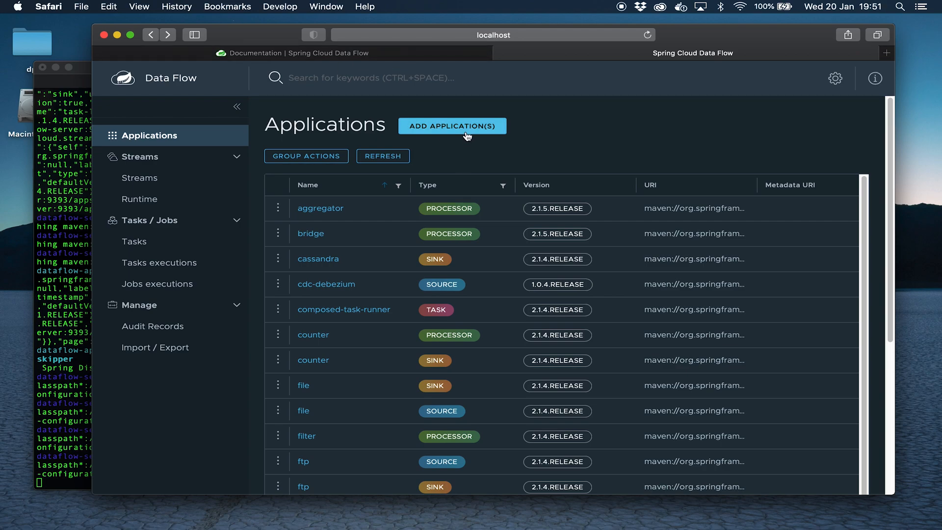
Visit the Add Application(s) page, inspect the aggregator processor's details, and start a new tab
{"action": "left_click", "coordinate": [452, 126]}
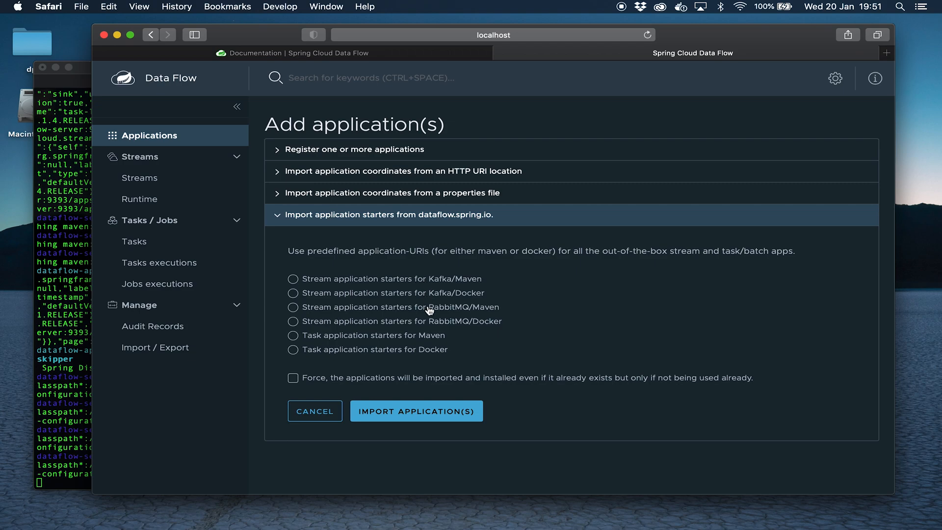
{"action": "mouse_move", "coordinate": [421, 353]}
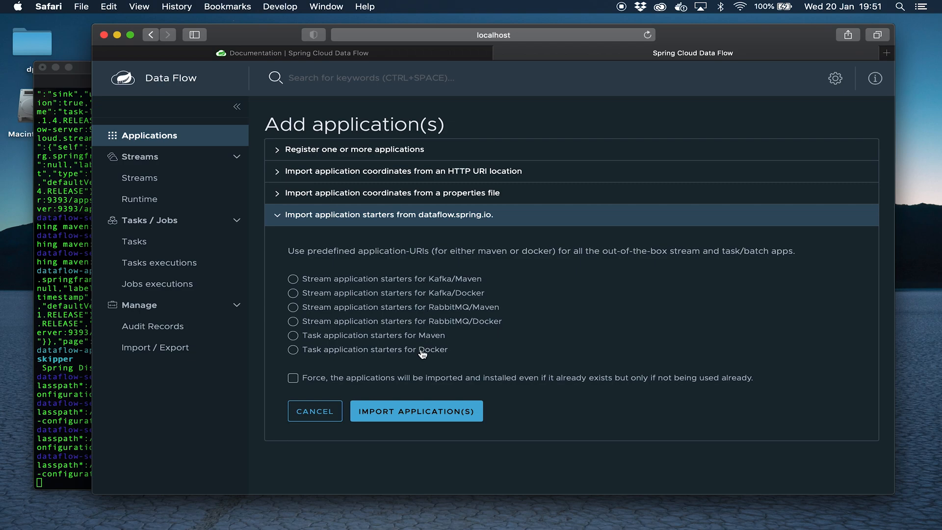
{"action": "mouse_move", "coordinate": [394, 151]}
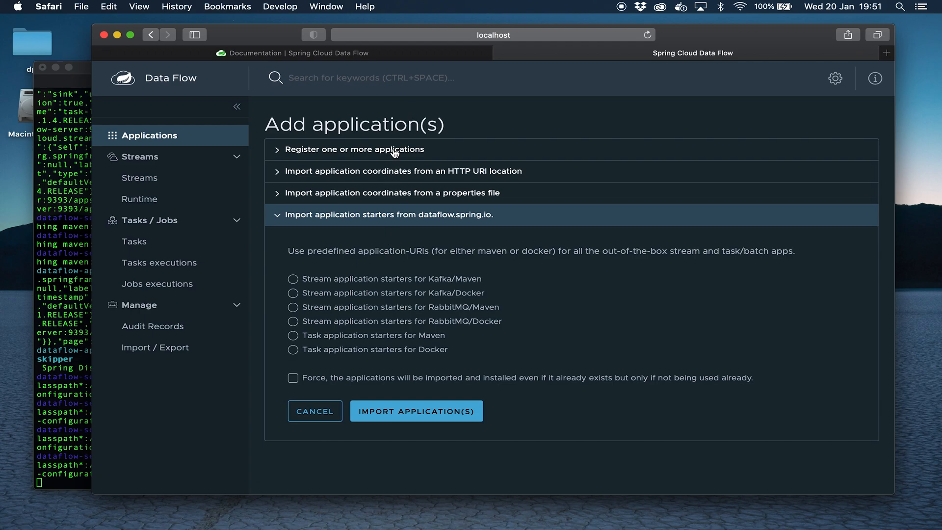
{"action": "mouse_move", "coordinate": [391, 181]}
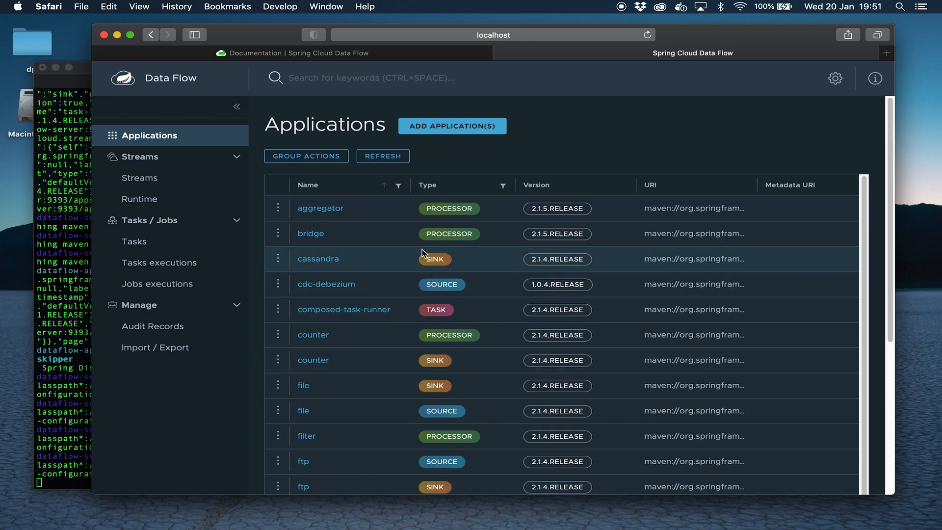
{"action": "mouse_move", "coordinate": [412, 208]}
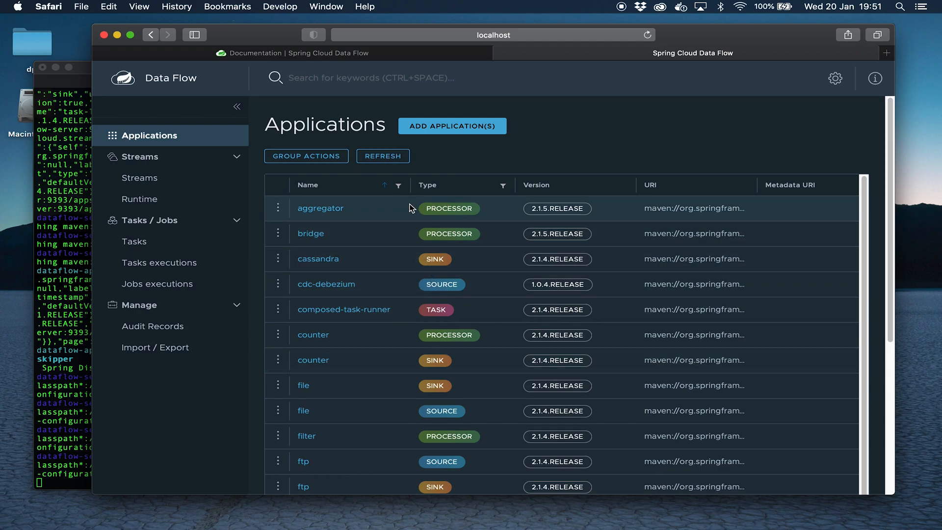
{"action": "left_click", "coordinate": [320, 208]}
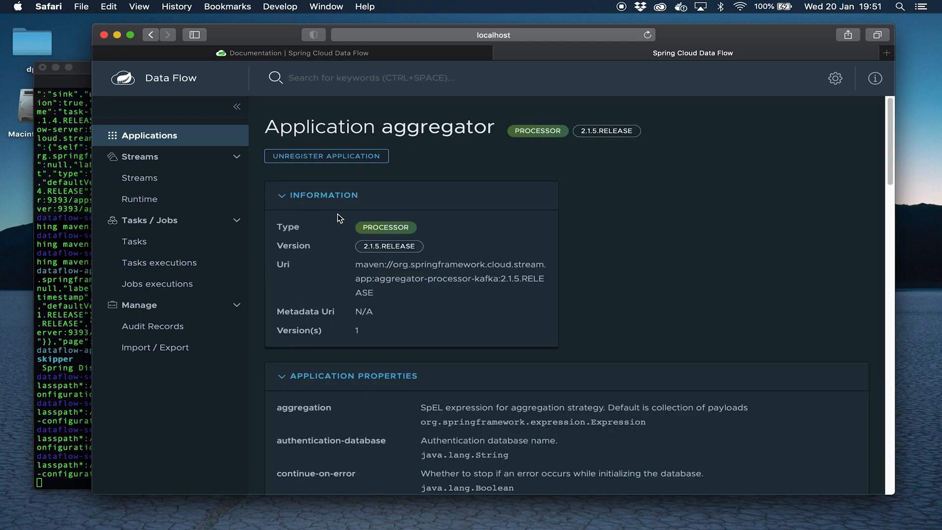
{"action": "scroll", "scroll_direction": "down", "scroll_amount": 3}
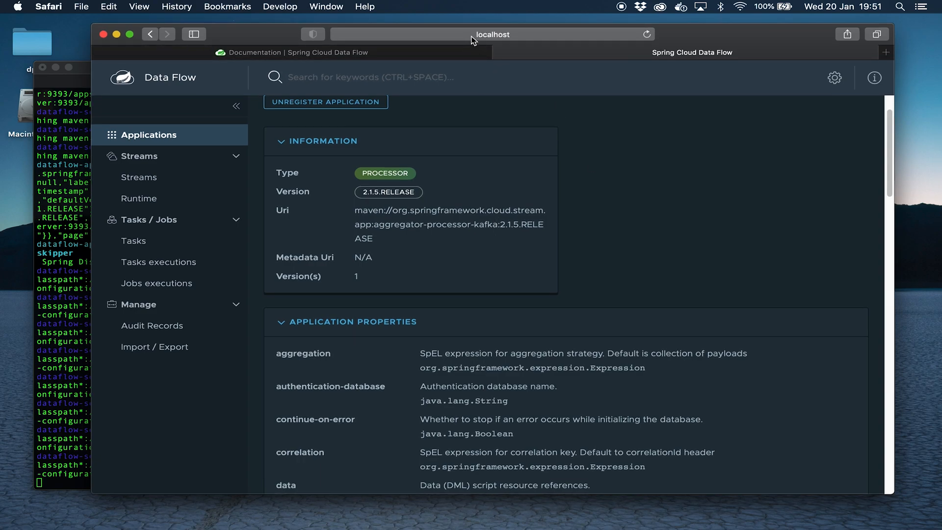
{"action": "left_click", "coordinate": [885, 52]}
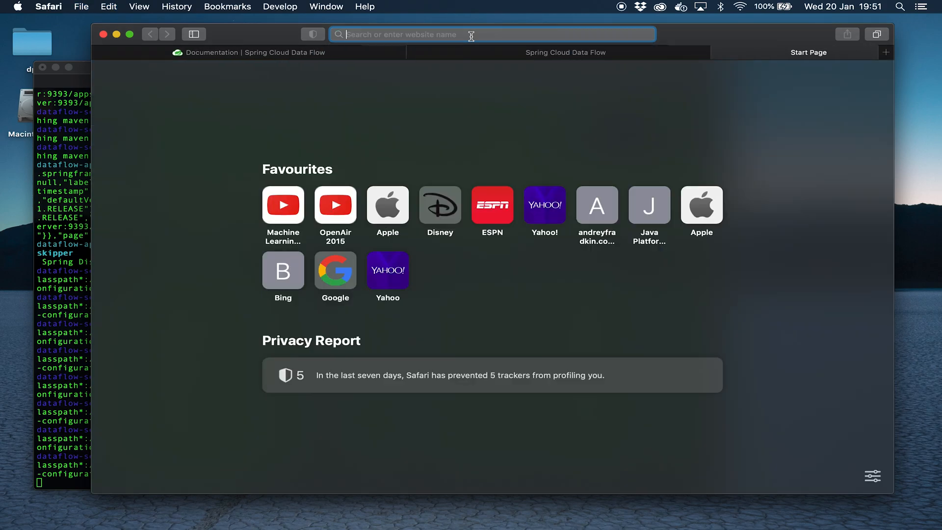
Switch back to the dashboard tab via the aggregator URL and return to the Applications list
{"action": "type", "text": "http://localhost:9393/dashboard/#/apps/processor/aggregator"}
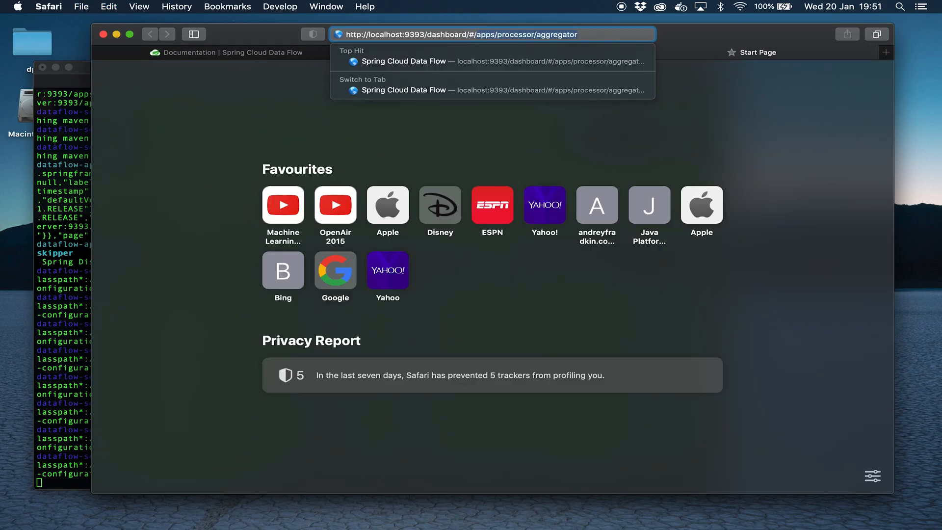
{"action": "scroll", "scroll_direction": "down", "scroll_amount": 3}
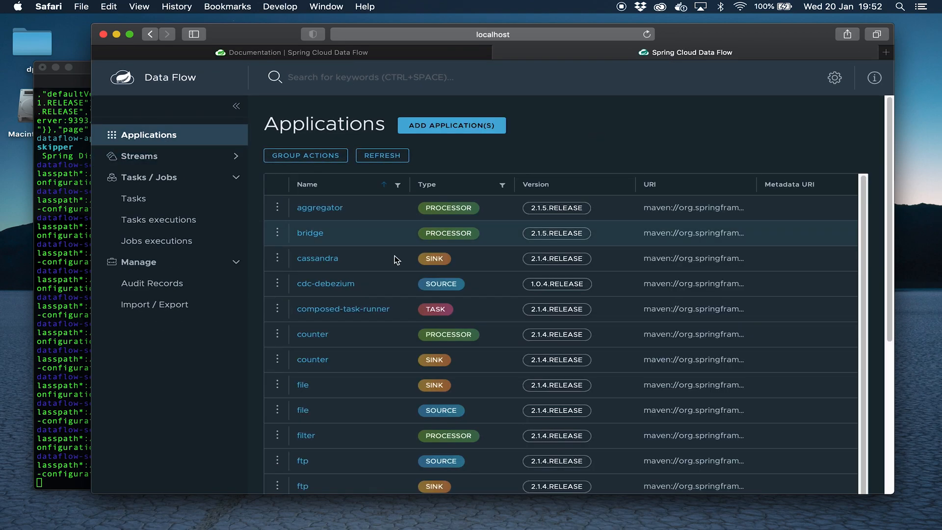
{"action": "mouse_move", "coordinate": [383, 221]}
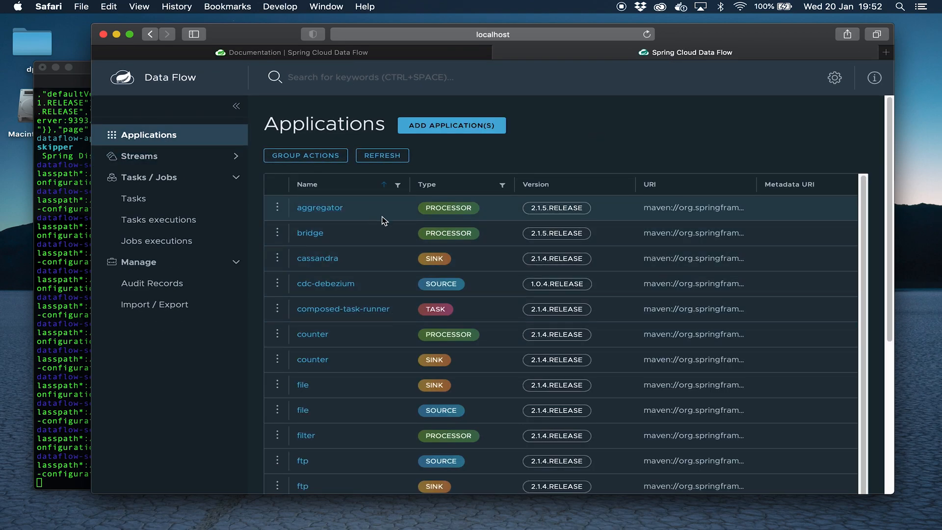
{"action": "mouse_move", "coordinate": [449, 279]}
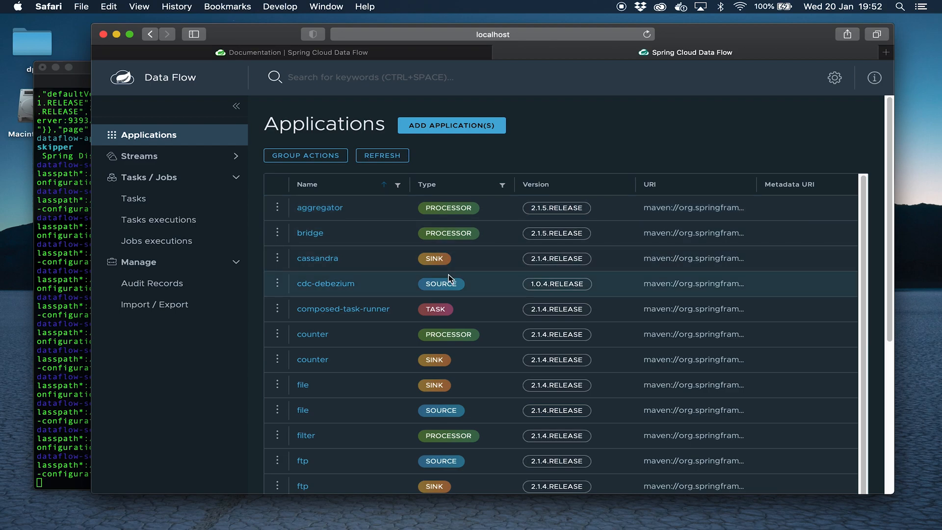
{"action": "mouse_move", "coordinate": [438, 283]}
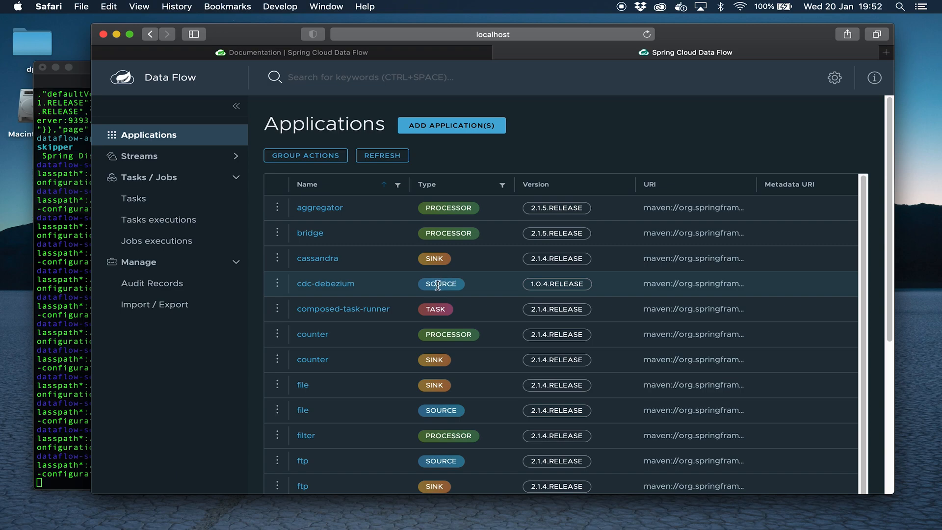
{"action": "mouse_move", "coordinate": [429, 233]}
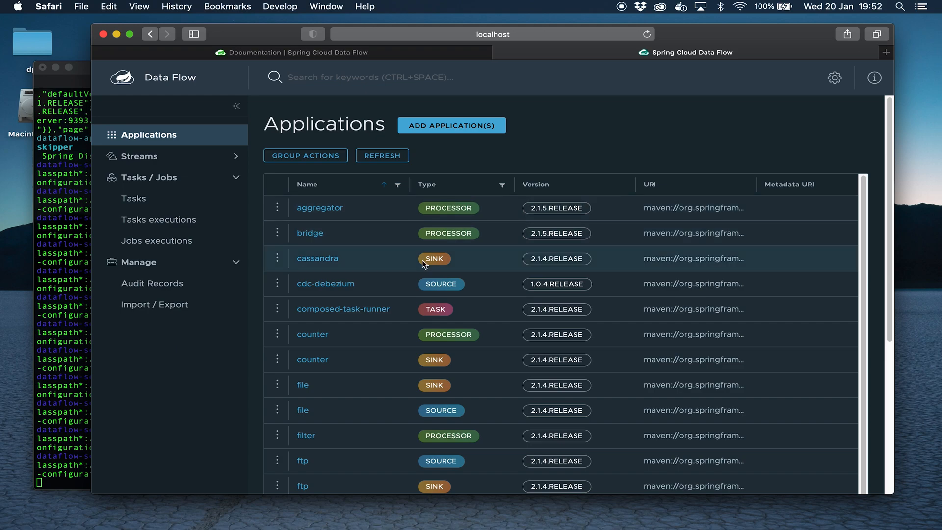
{"action": "mouse_move", "coordinate": [427, 263]}
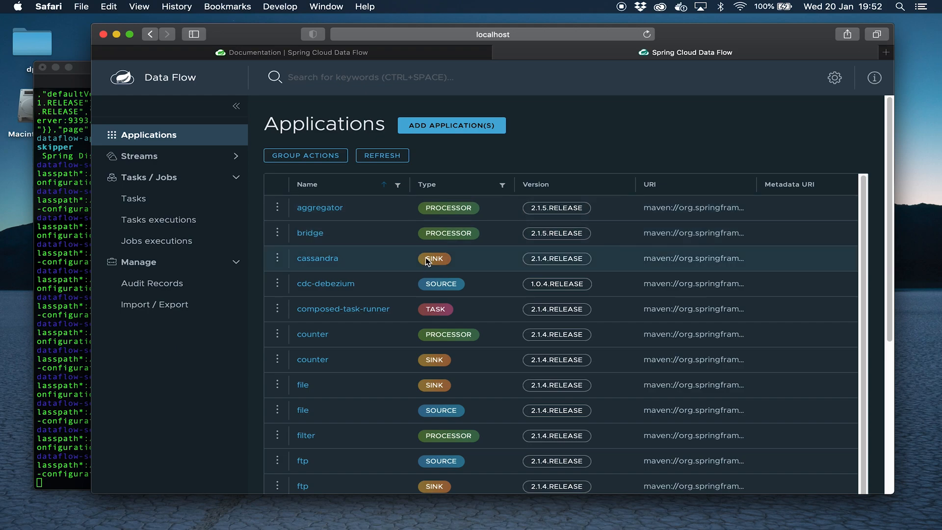
{"action": "mouse_move", "coordinate": [444, 259]}
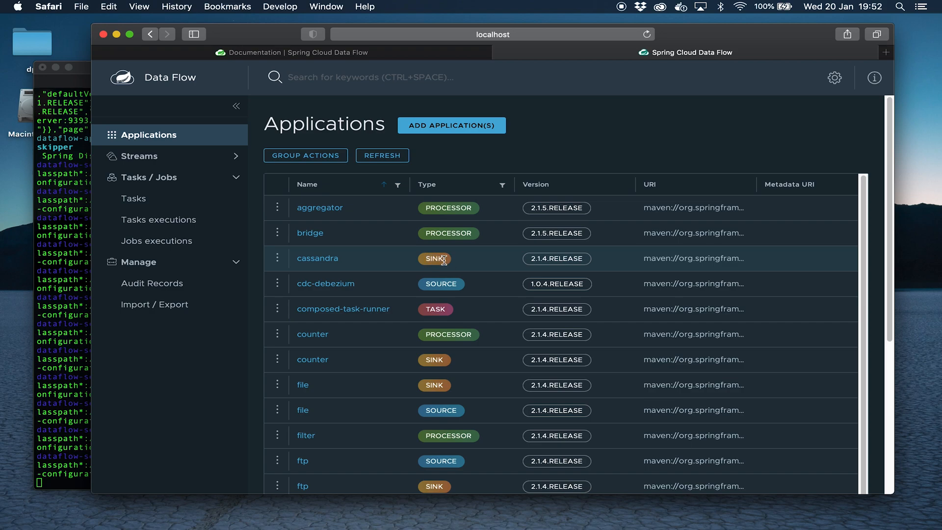
{"action": "mouse_move", "coordinate": [547, 112]}
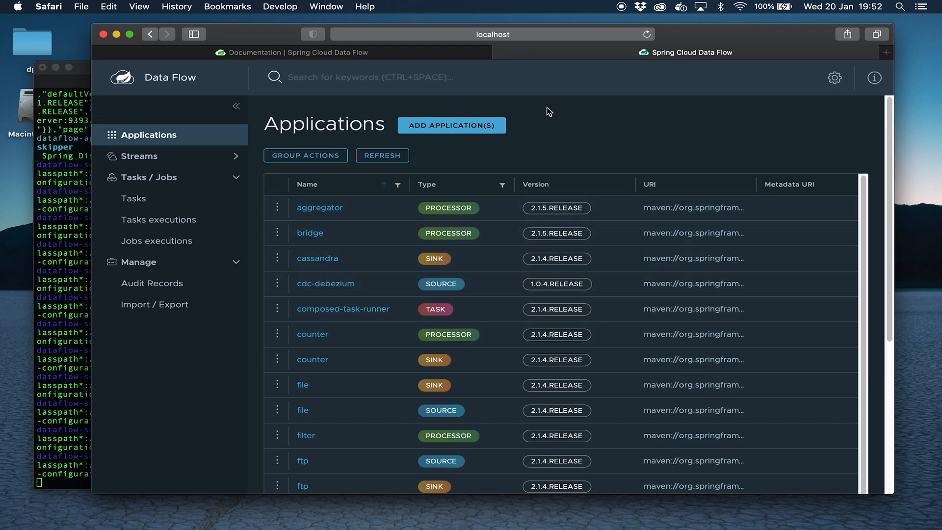
{"action": "mouse_move", "coordinate": [140, 156]}
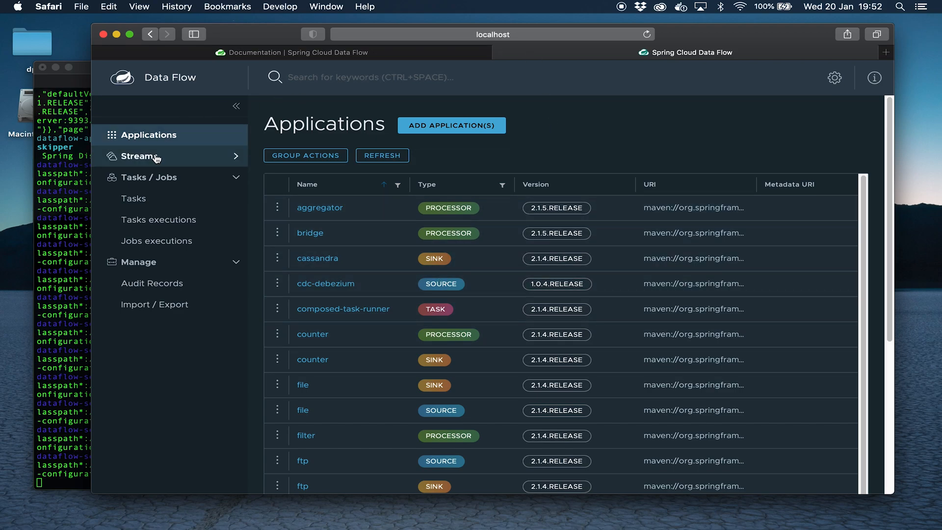
Go to the Streams page from the sidebar
{"action": "left_click", "coordinate": [140, 156]}
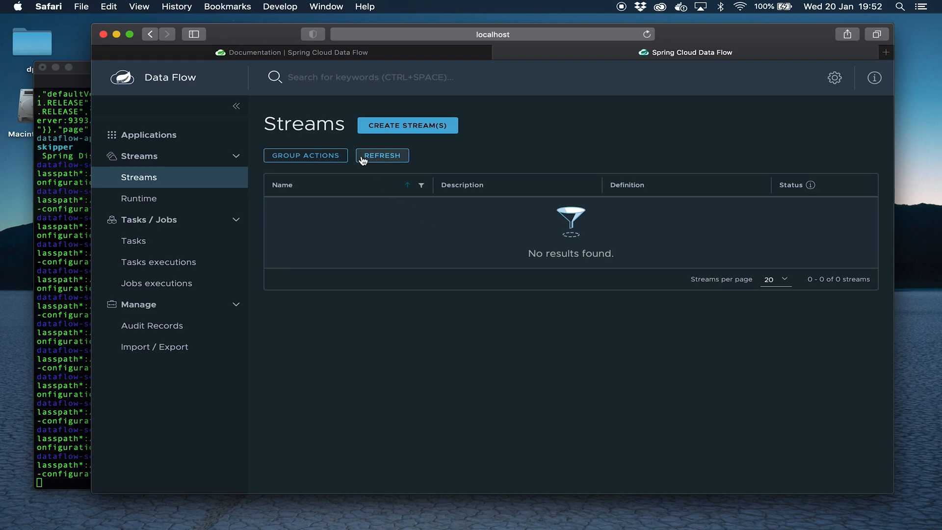
Start a new stream and place the http source application onto the canvas
{"action": "left_click", "coordinate": [407, 125]}
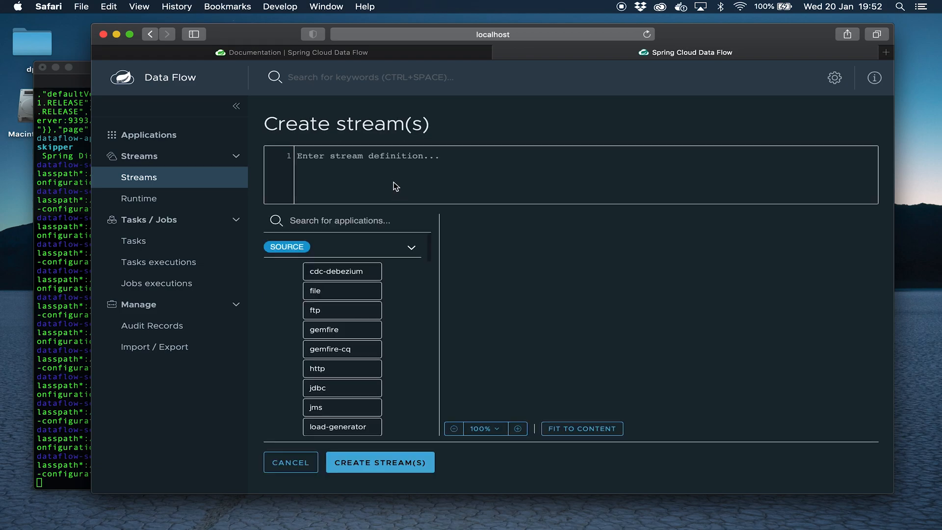
{"action": "type", "text": "app1"}
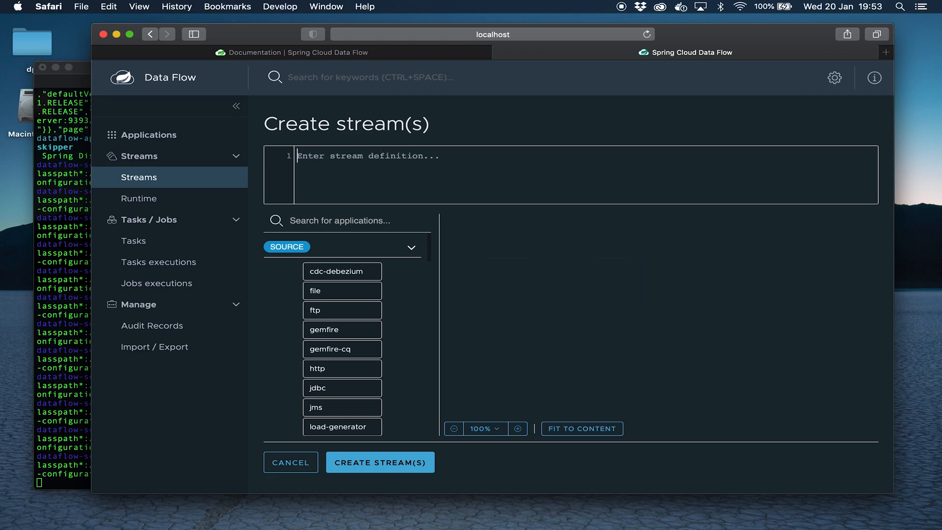
{"action": "mouse_move", "coordinate": [610, 37]}
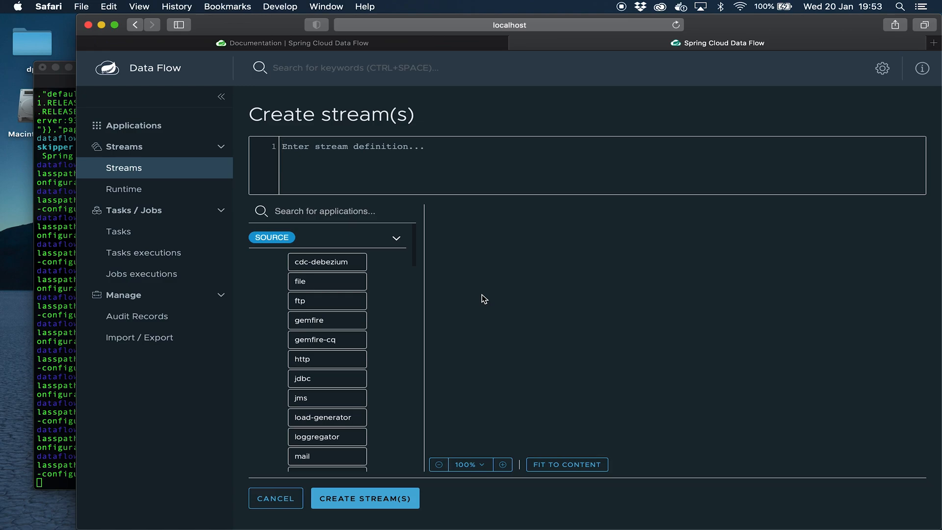
{"action": "scroll", "scroll_direction": "down", "scroll_amount": 3}
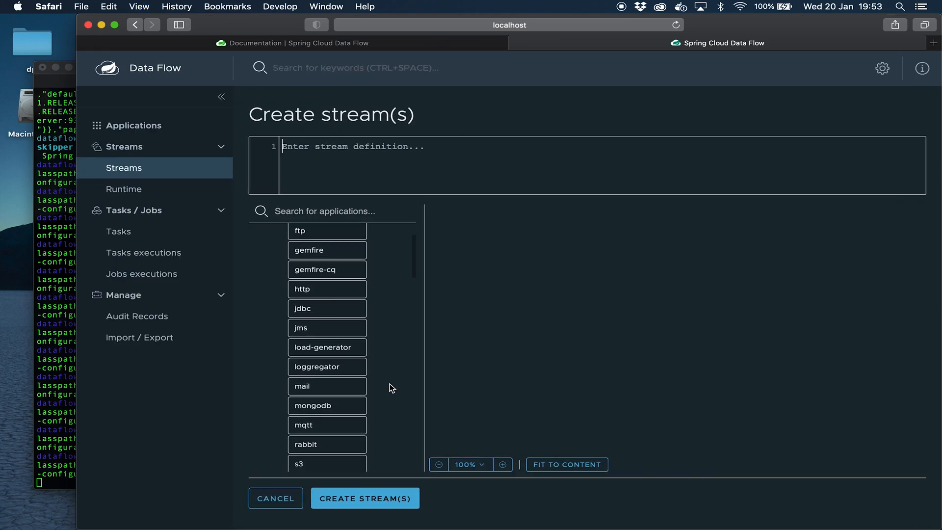
{"action": "scroll", "scroll_direction": "up", "scroll_amount": 3}
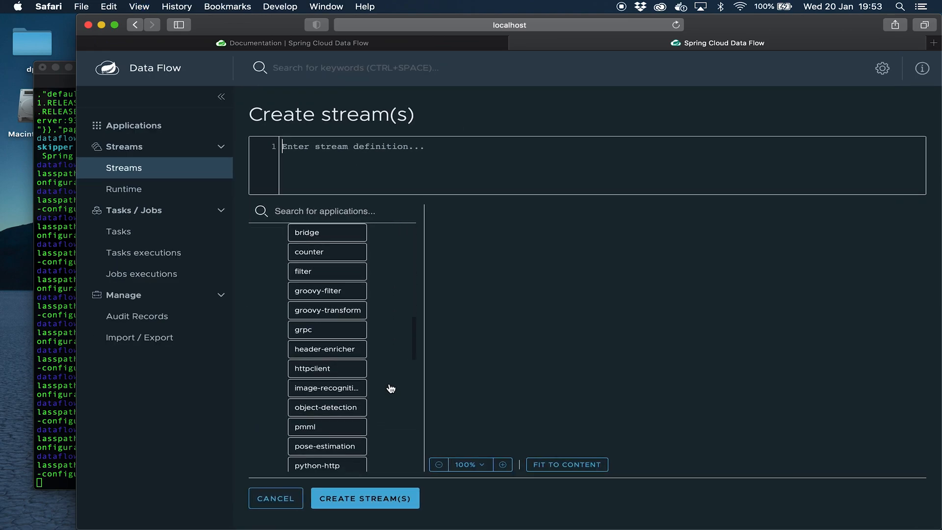
{"action": "scroll", "scroll_direction": "up", "scroll_amount": 3}
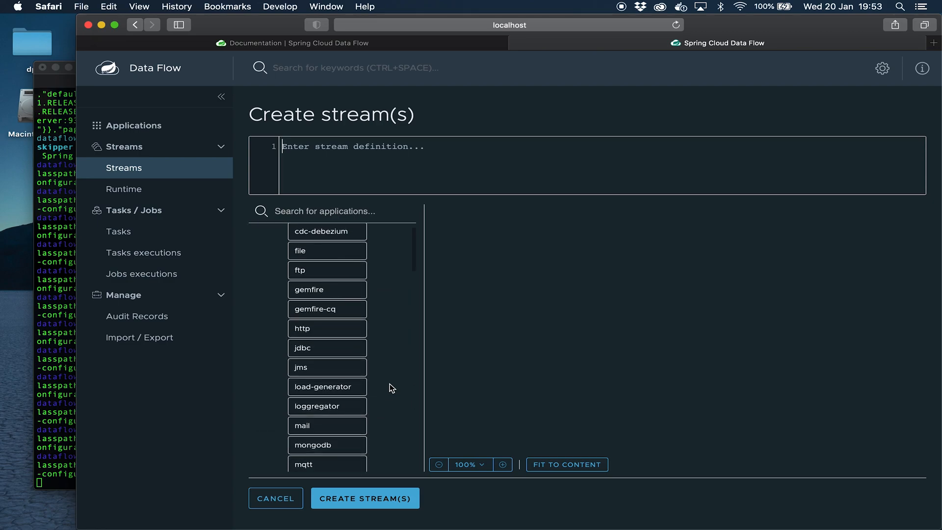
{"action": "scroll", "scroll_direction": "down", "scroll_amount": 3}
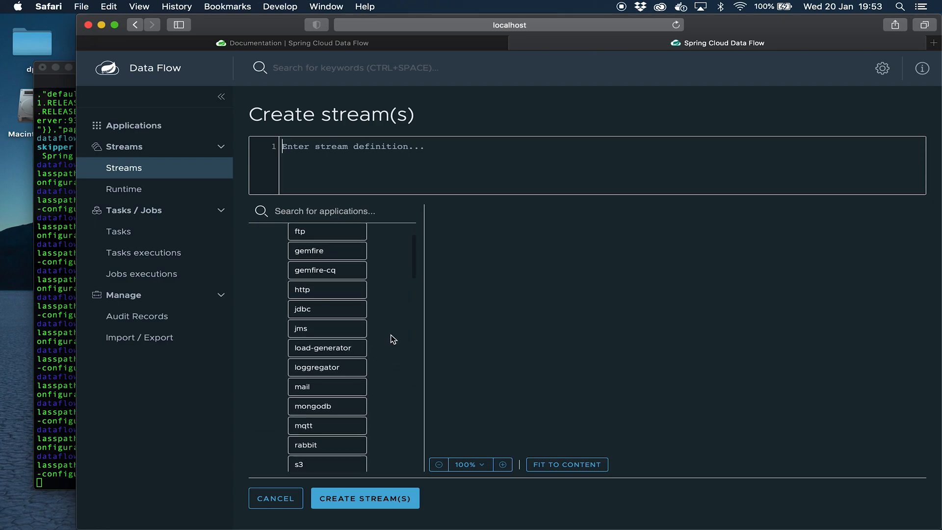
{"action": "scroll", "scroll_direction": "up", "scroll_amount": 3}
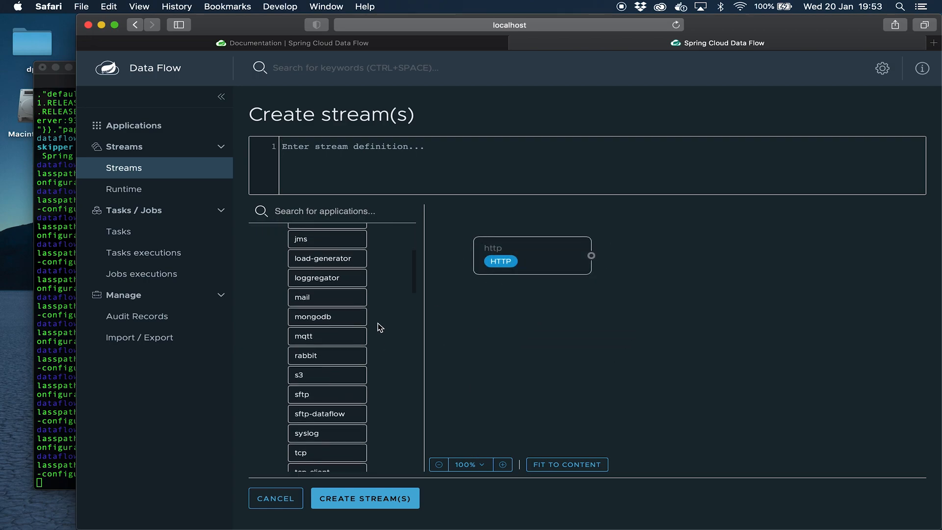
Add a log sink and link it to http so the definition reads http | log
{"action": "scroll", "scroll_direction": "down", "scroll_amount": 3}
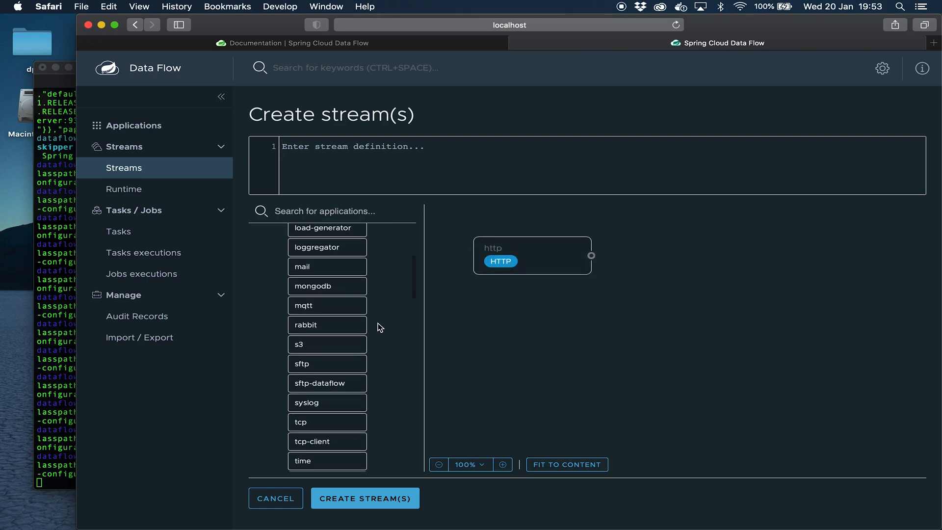
{"action": "mouse_move", "coordinate": [445, 192]}
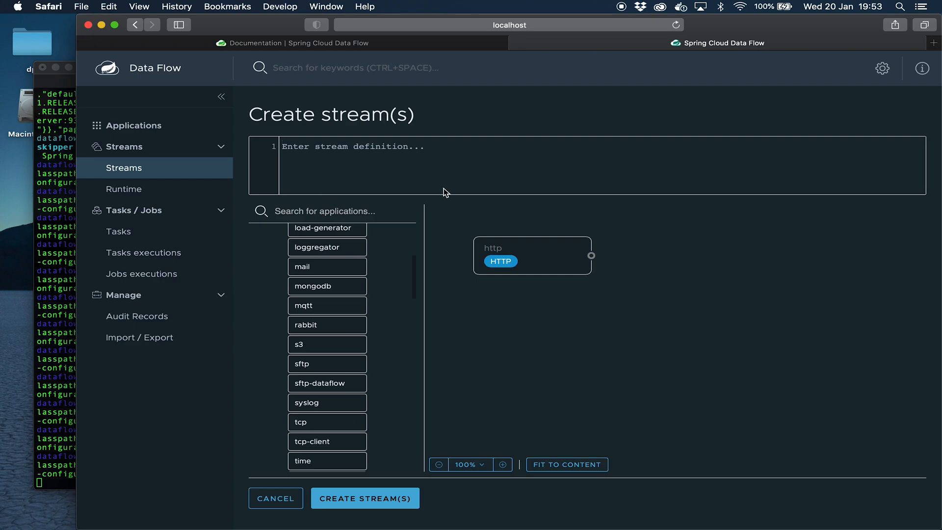
{"action": "mouse_move", "coordinate": [445, 373]}
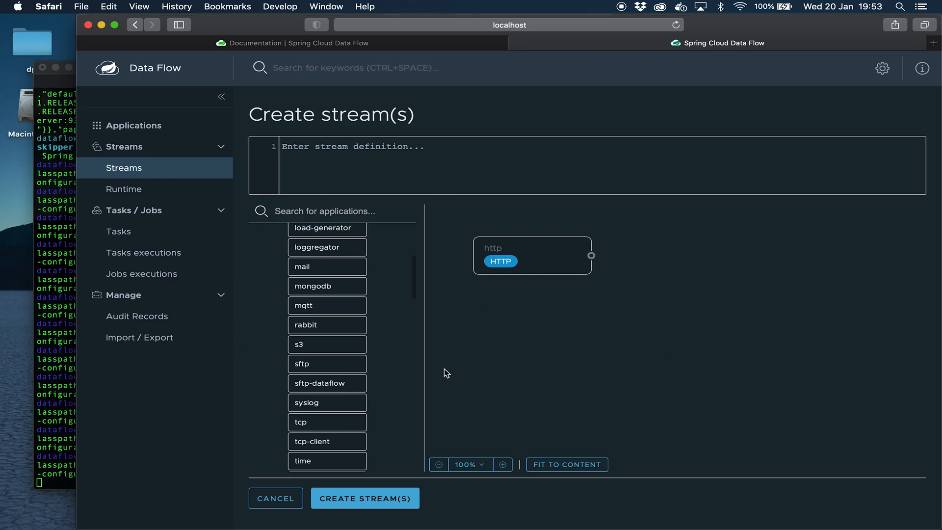
{"action": "scroll", "scroll_direction": "down", "scroll_amount": 3}
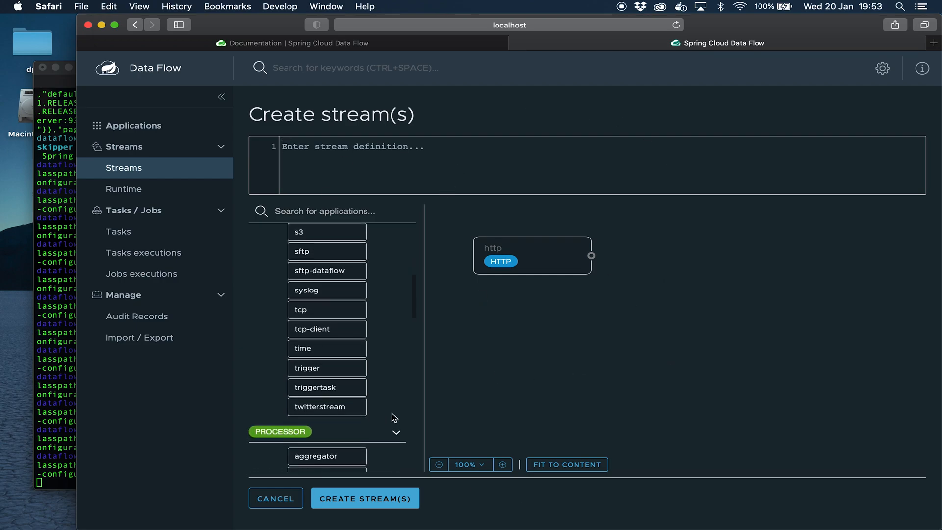
{"action": "scroll", "scroll_direction": "down", "scroll_amount": 3}
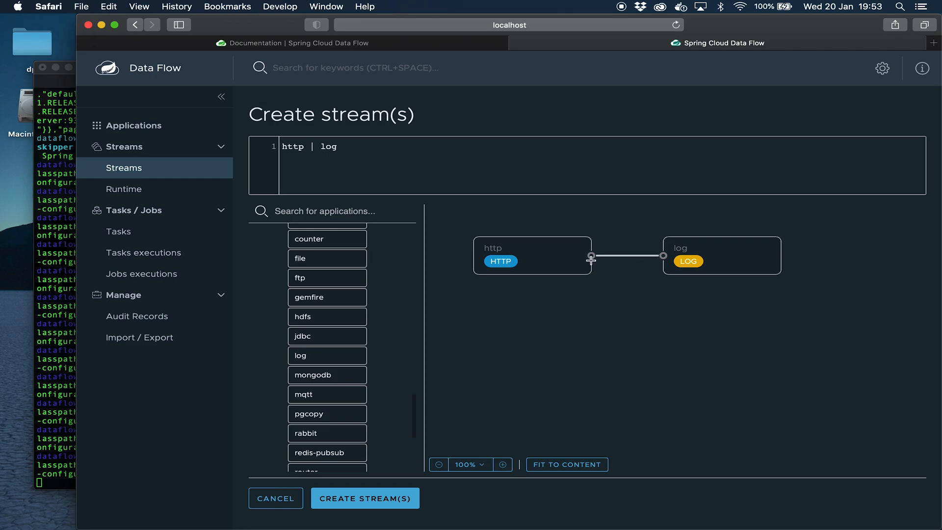
{"action": "mouse_move", "coordinate": [663, 266]}
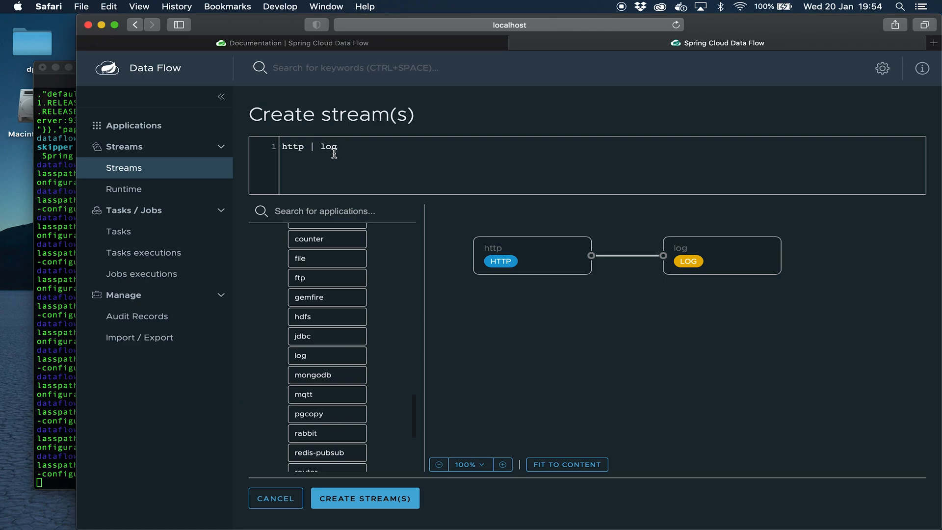
{"action": "double_click", "coordinate": [293, 146]}
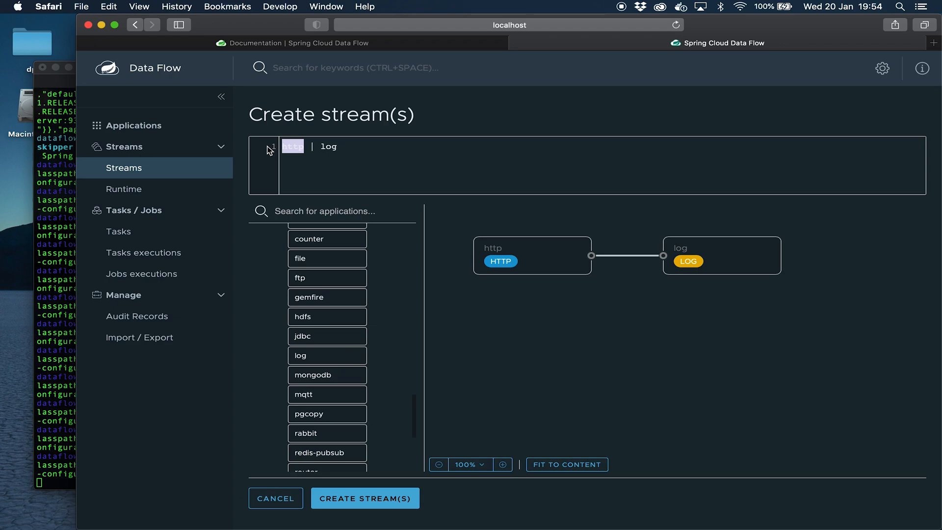
{"action": "mouse_move", "coordinate": [380, 196]}
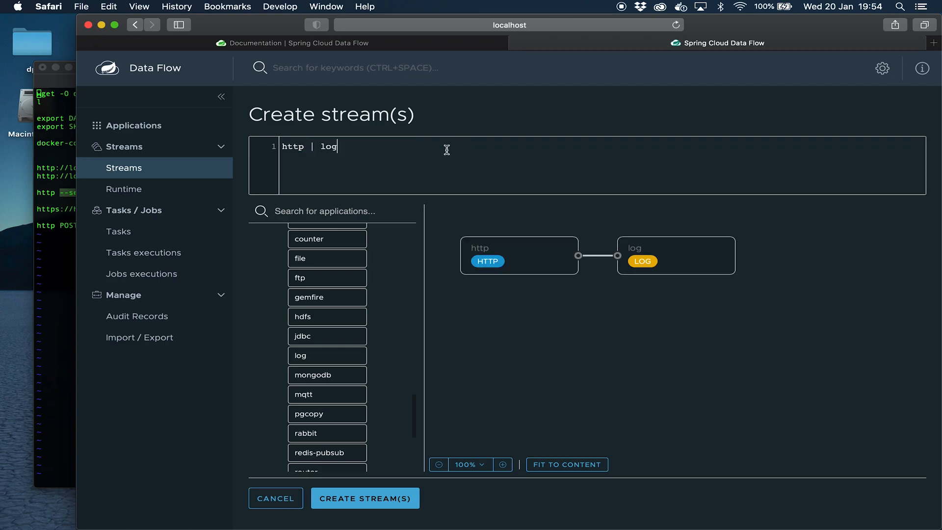
Create the stream under the name demo-stream and expand its row to preview the graph
{"action": "left_click", "coordinate": [365, 498]}
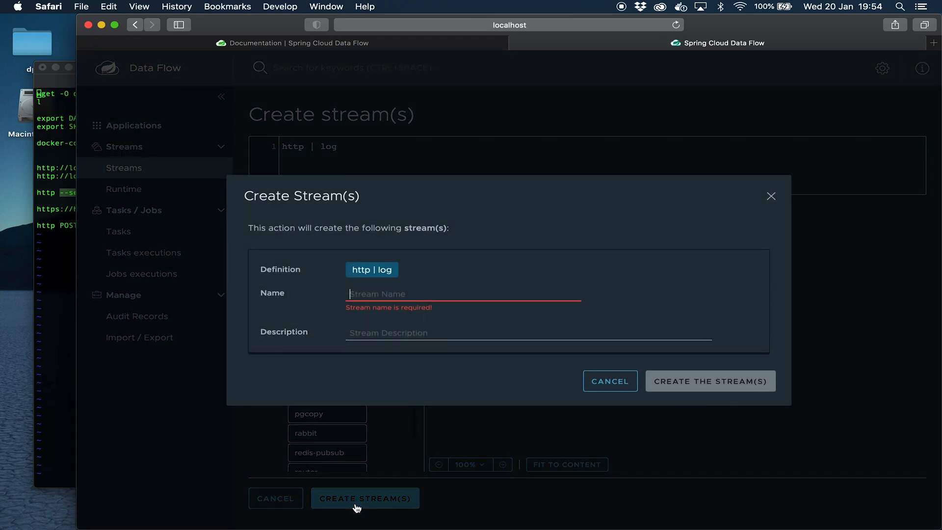
{"action": "type", "text": "demo-stream"}
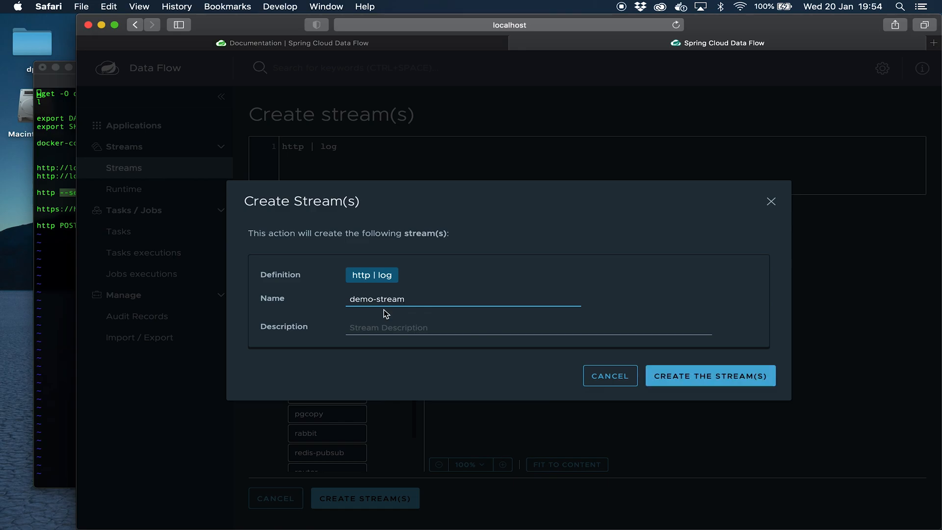
{"action": "left_click", "coordinate": [709, 376]}
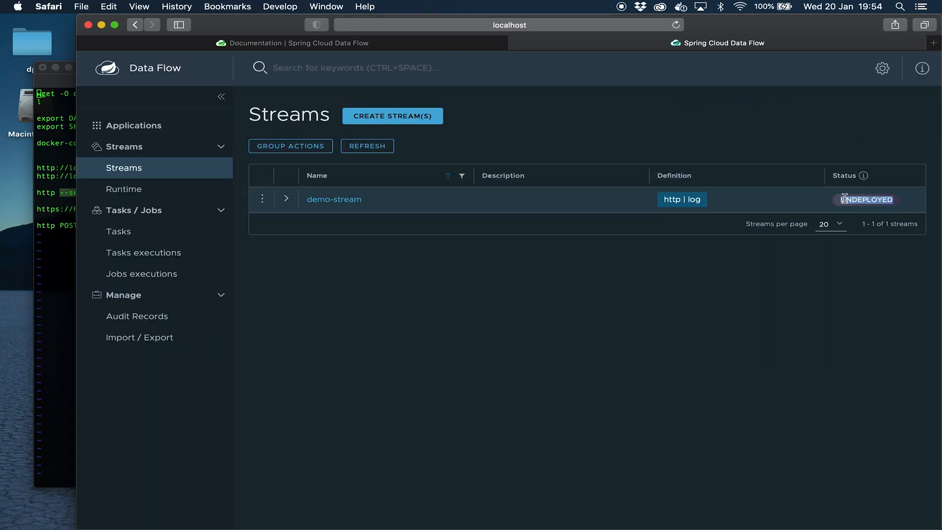
{"action": "left_click", "coordinate": [287, 199]}
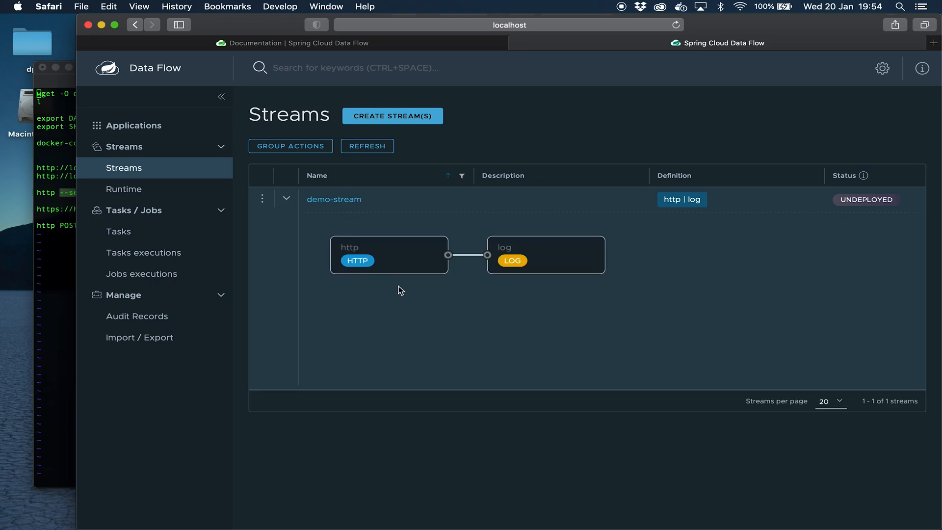
{"action": "mouse_move", "coordinate": [334, 199]}
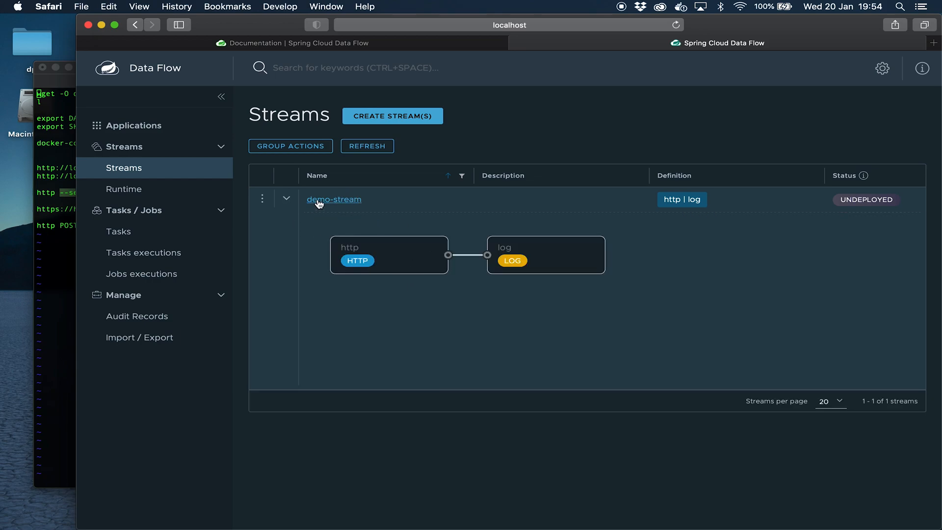
Choose Deploy from demo-stream's actions and review the Builder deployment properties
{"action": "left_click", "coordinate": [262, 198]}
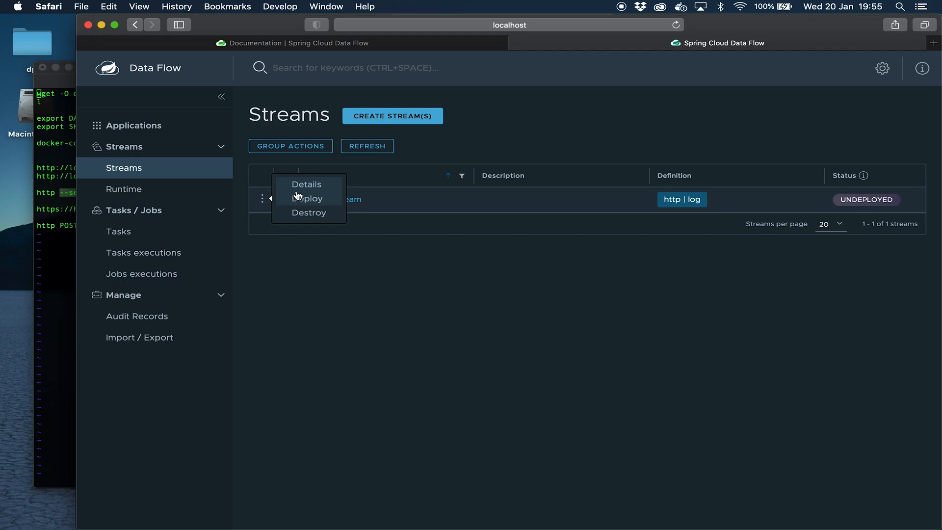
{"action": "left_click", "coordinate": [308, 198]}
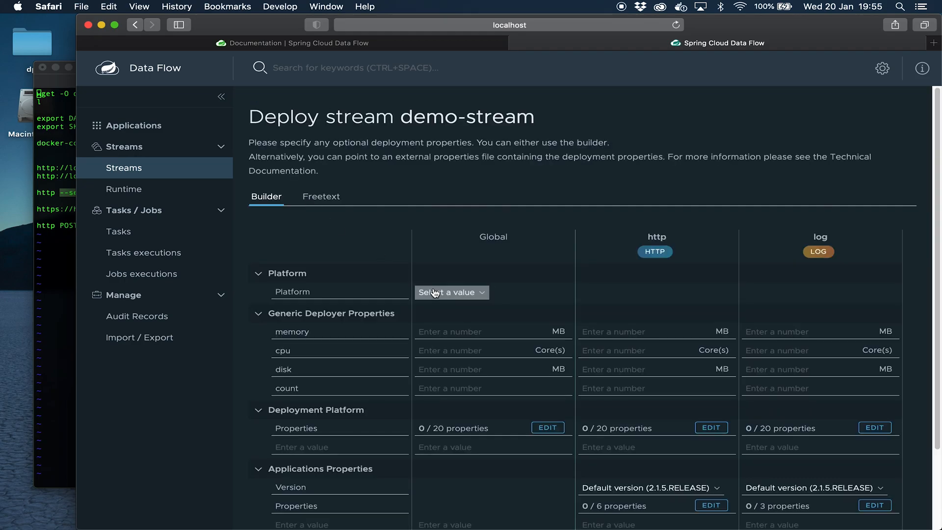
{"action": "scroll", "scroll_direction": "down", "scroll_amount": 3}
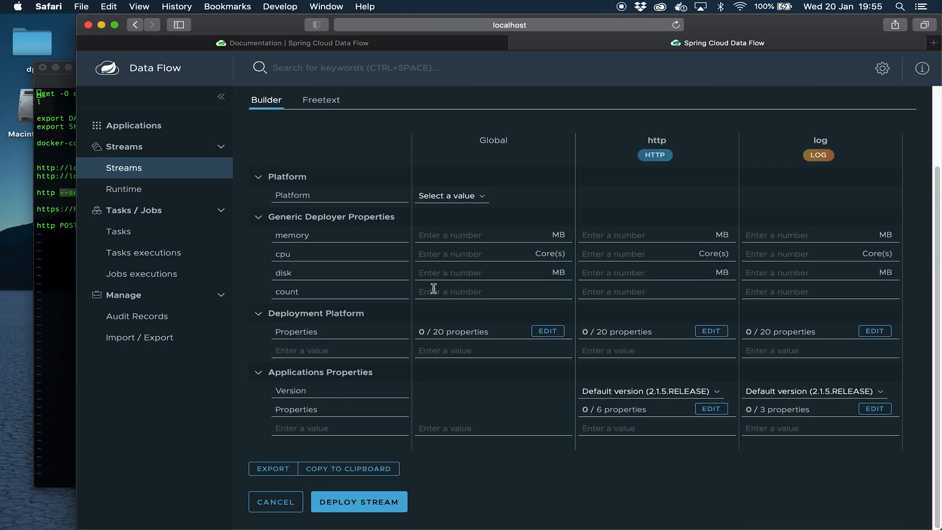
{"action": "mouse_move", "coordinate": [665, 332]}
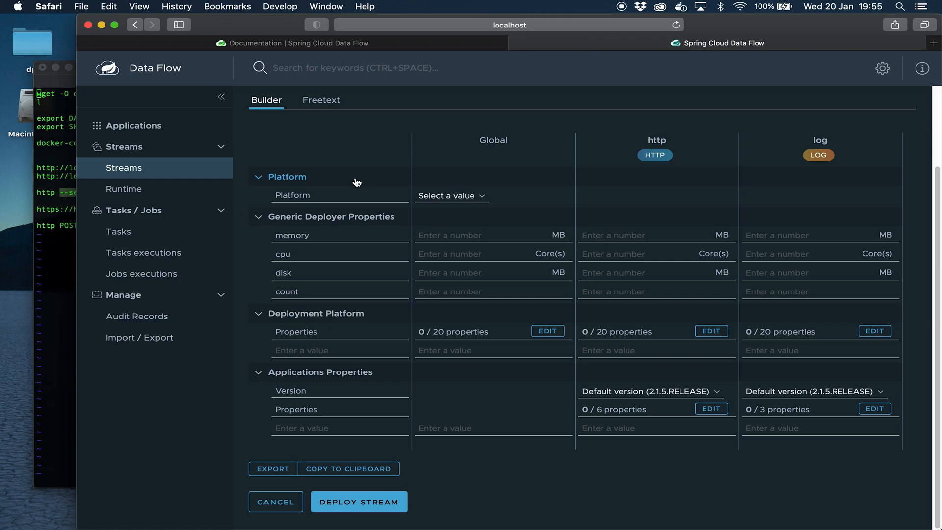
{"action": "mouse_move", "coordinate": [368, 248]}
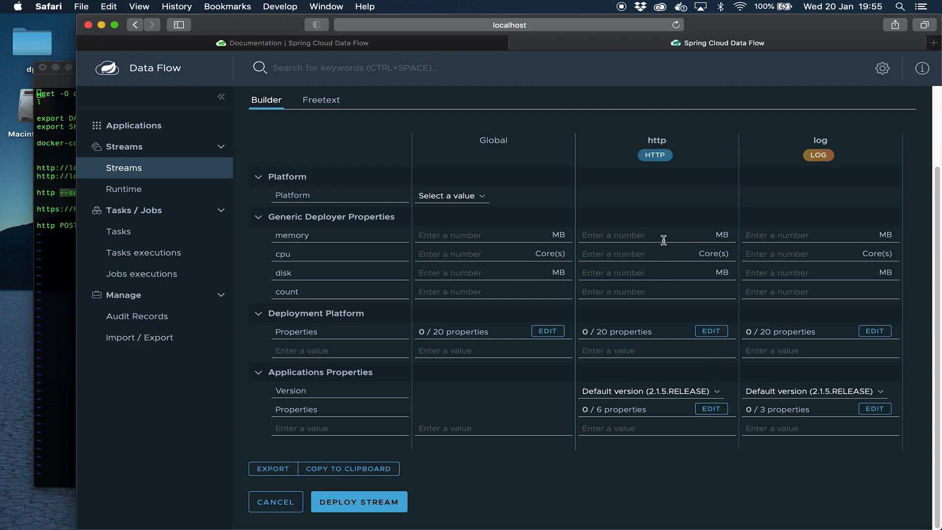
{"action": "scroll", "scroll_direction": "down", "scroll_amount": 3}
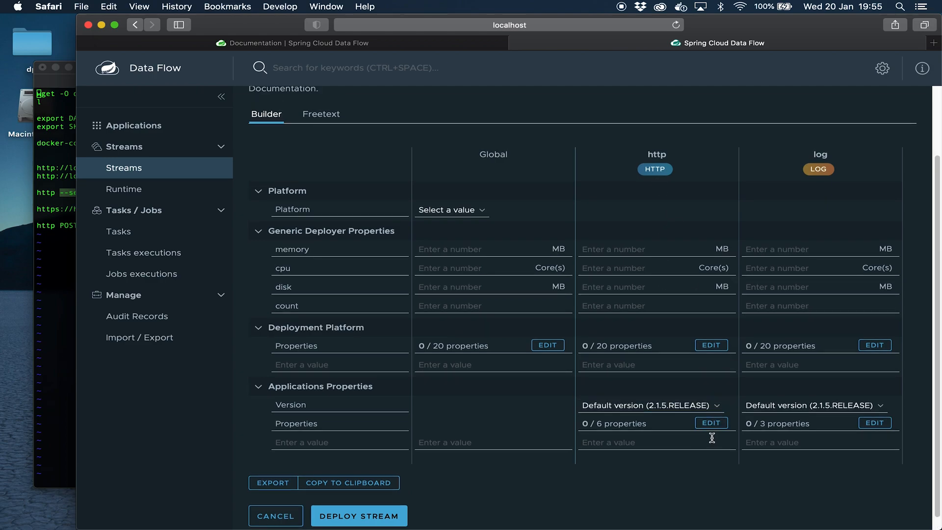
Set the http application's server port property to 20001 and apply it
{"action": "left_click", "coordinate": [710, 423]}
{"action": "type", "text": "2"}
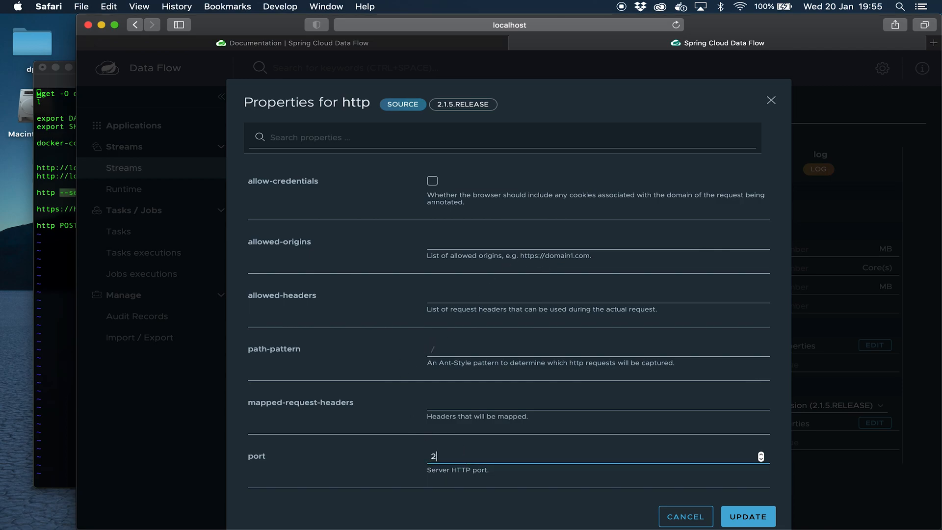
{"action": "type", "text": "0001"}
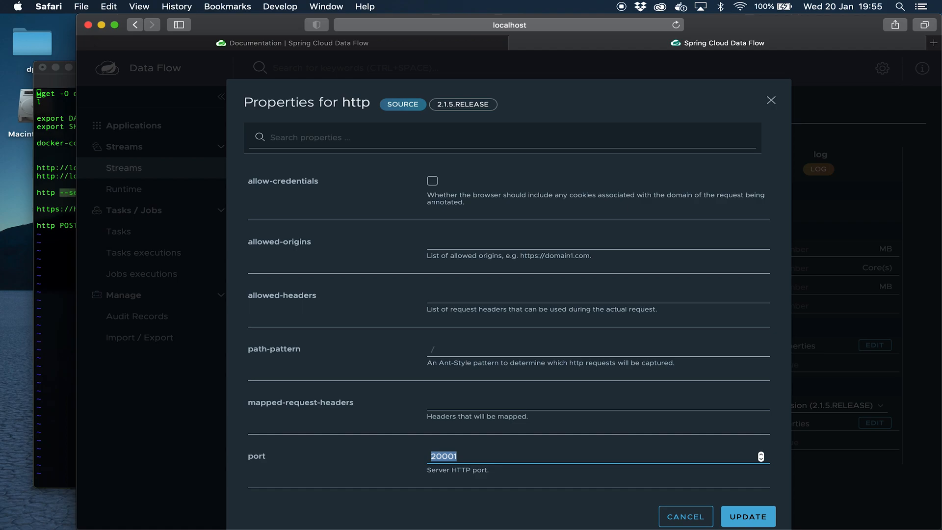
{"action": "left_click", "coordinate": [748, 516]}
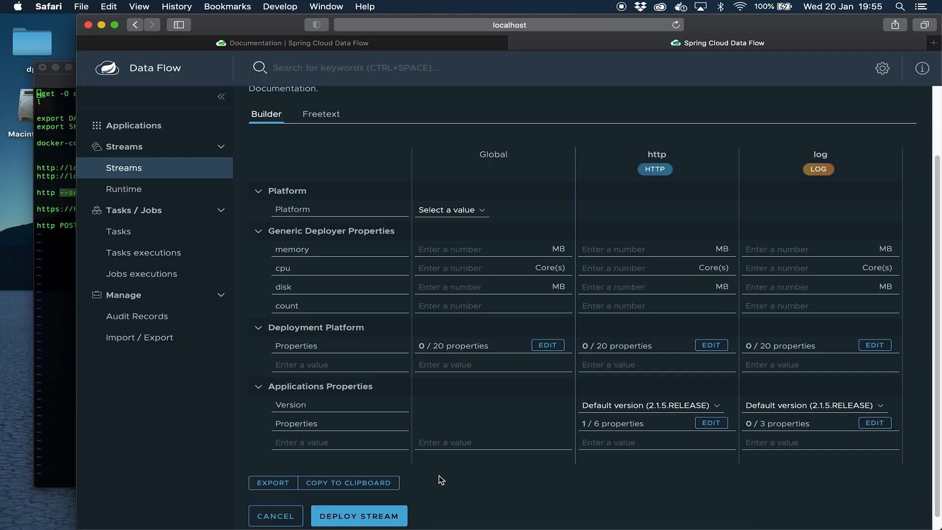
Deploy demo-stream, refresh the list until it shows DEPLOYED, and bring Terminal forward
{"action": "left_click", "coordinate": [359, 515]}
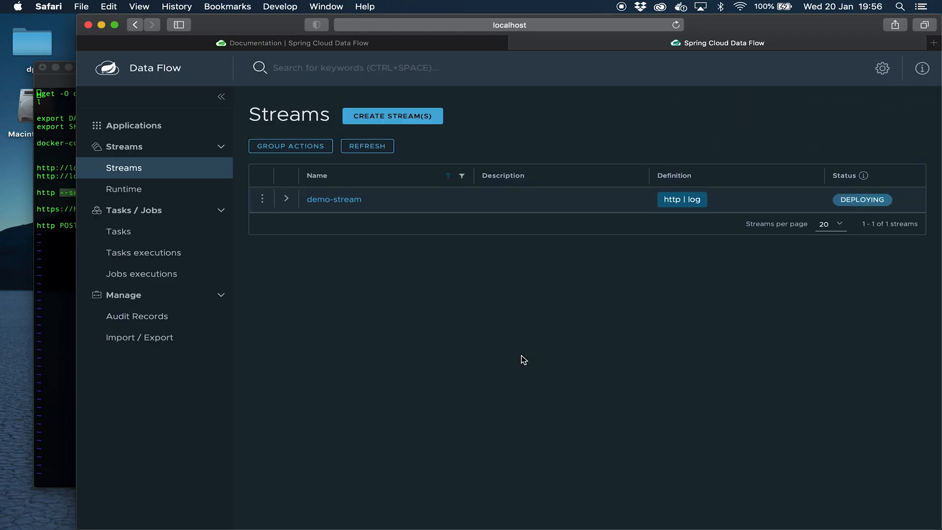
{"action": "mouse_move", "coordinate": [384, 149]}
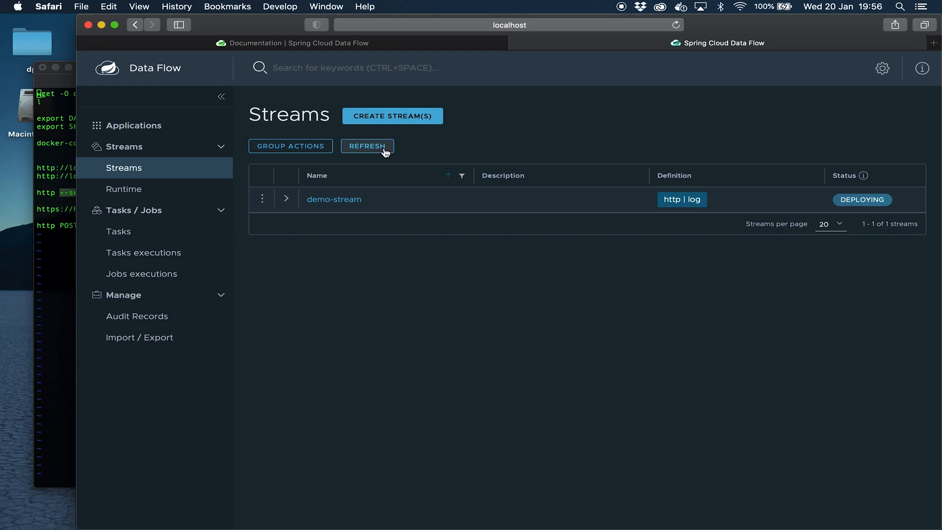
{"action": "left_click", "coordinate": [366, 145]}
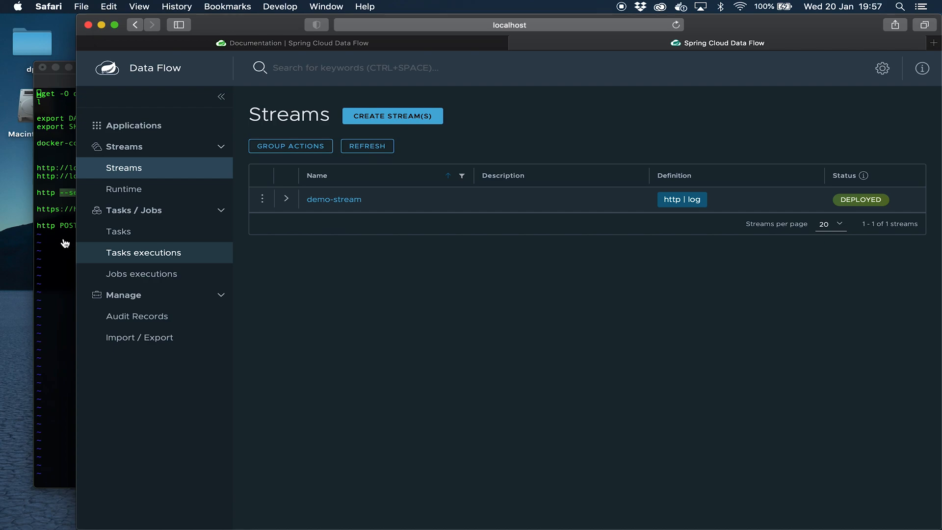
{"action": "left_click", "coordinate": [216, 152]}
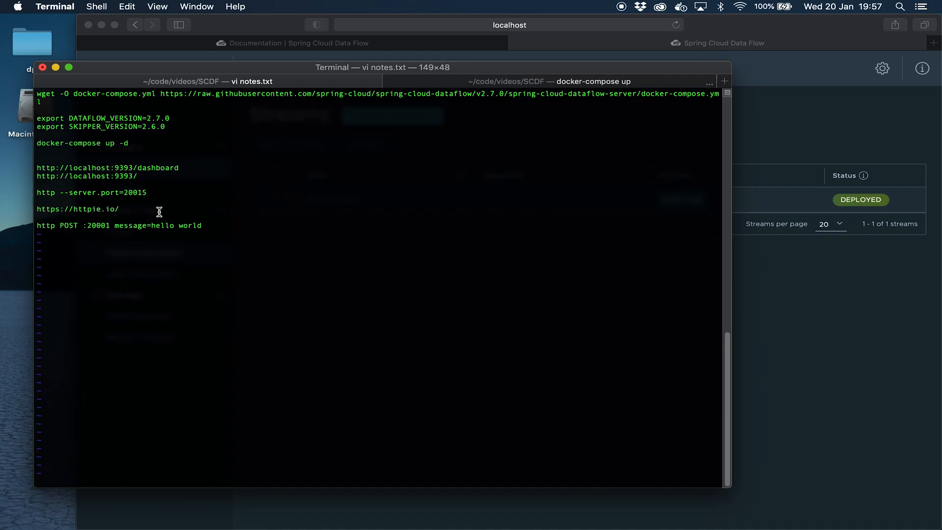
{"action": "mouse_move", "coordinate": [214, 226]}
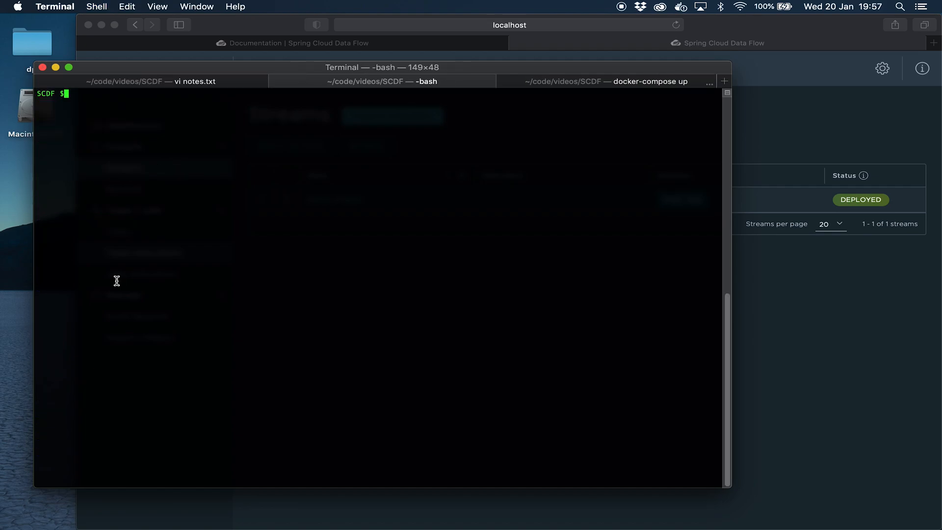
Run http POST :20001, failing with hello world then succeeding with message=hello_world
{"action": "key", "text": "Return"}
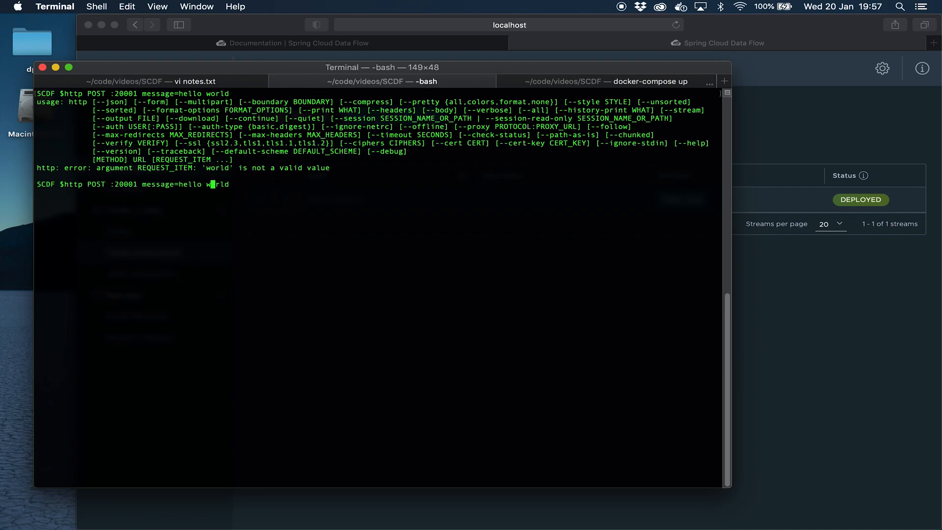
{"action": "key", "text": "Return"}
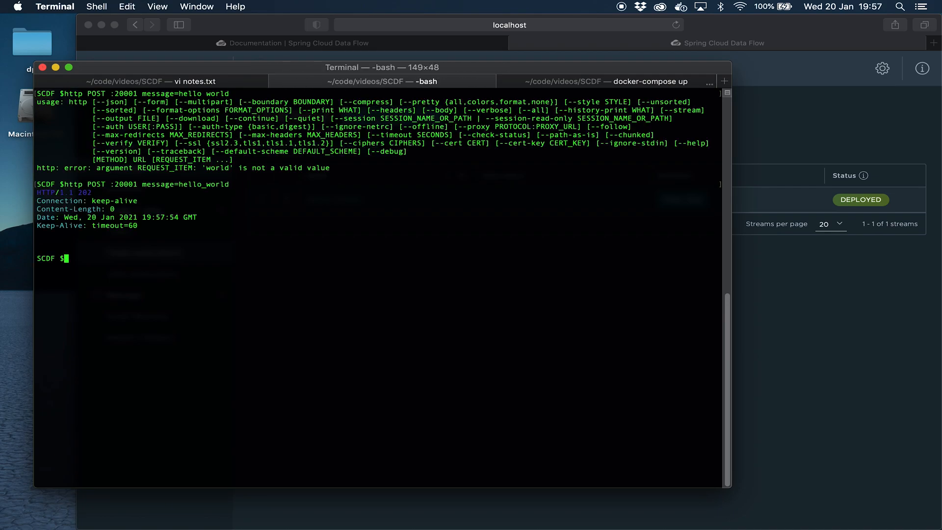
{"action": "mouse_move", "coordinate": [531, 229]}
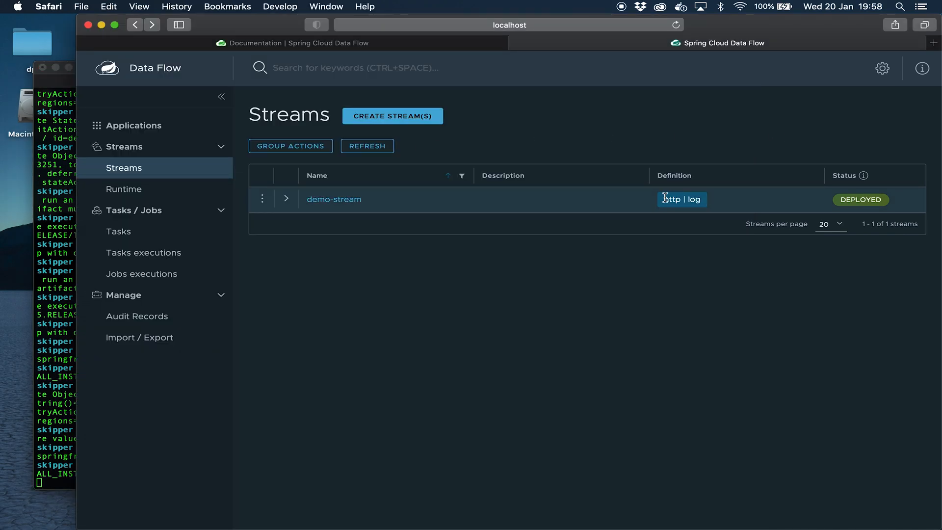
{"action": "mouse_move", "coordinate": [695, 199]}
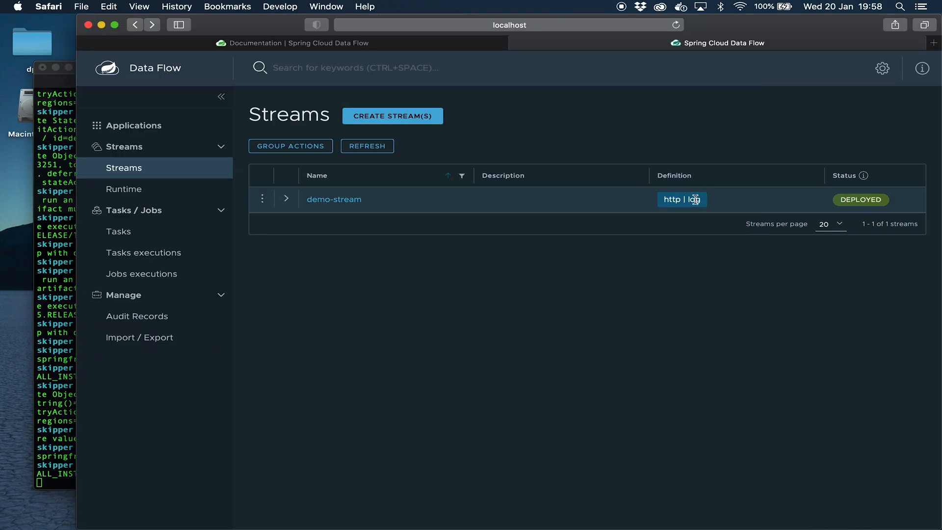
{"action": "left_click", "coordinate": [390, 300]}
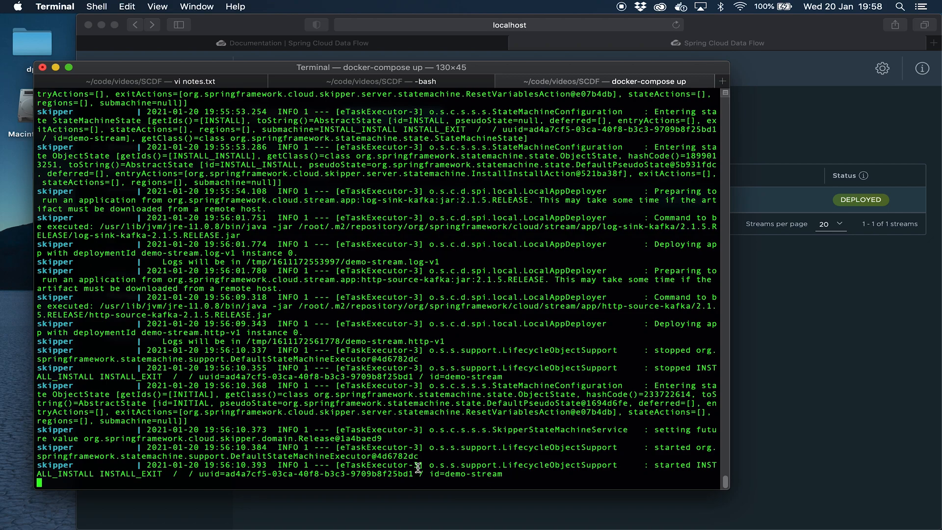
{"action": "mouse_move", "coordinate": [485, 414]}
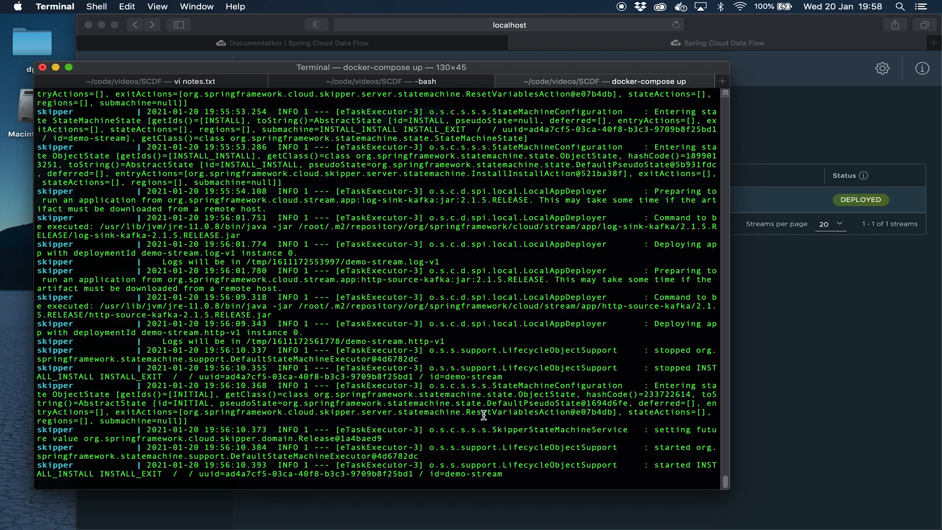
{"action": "left_click", "coordinate": [723, 43]}
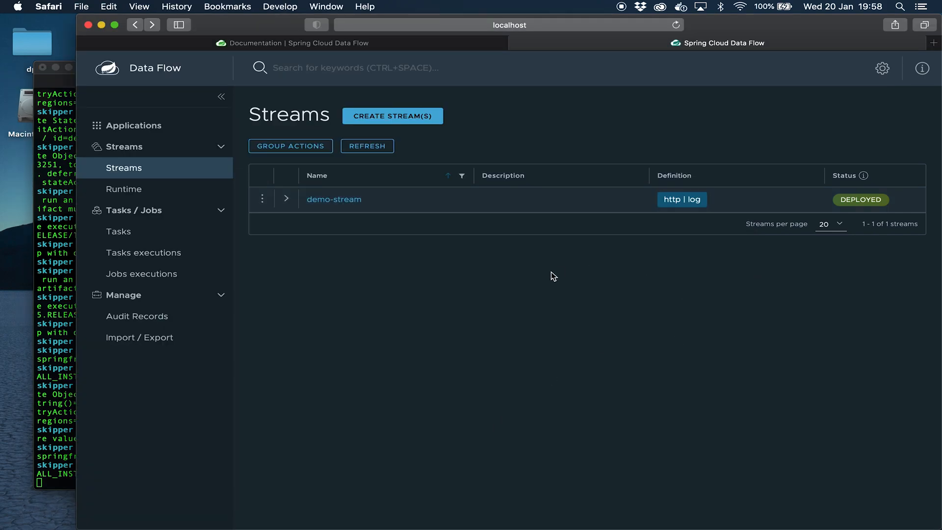
Open demo-stream's details and read the http app's log output in the Runtime panel
{"action": "left_click", "coordinate": [334, 199]}
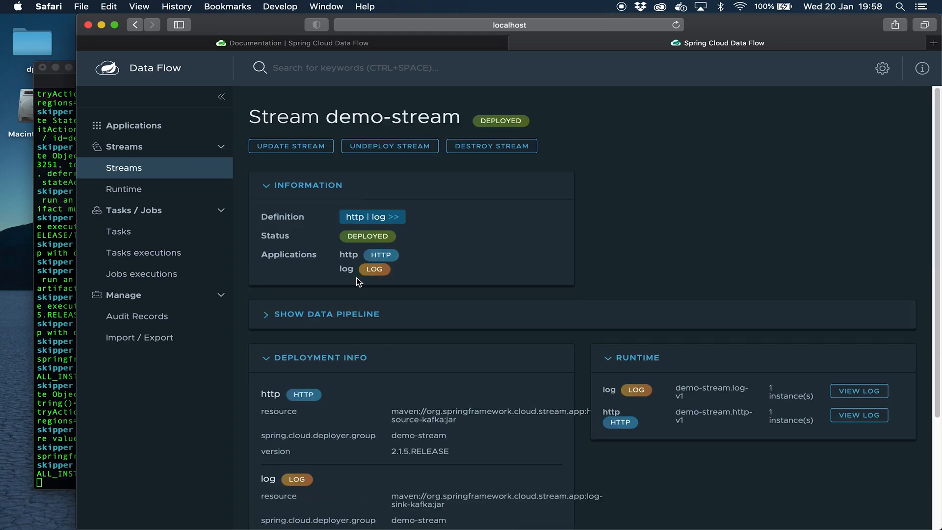
{"action": "scroll", "scroll_direction": "down", "scroll_amount": 3}
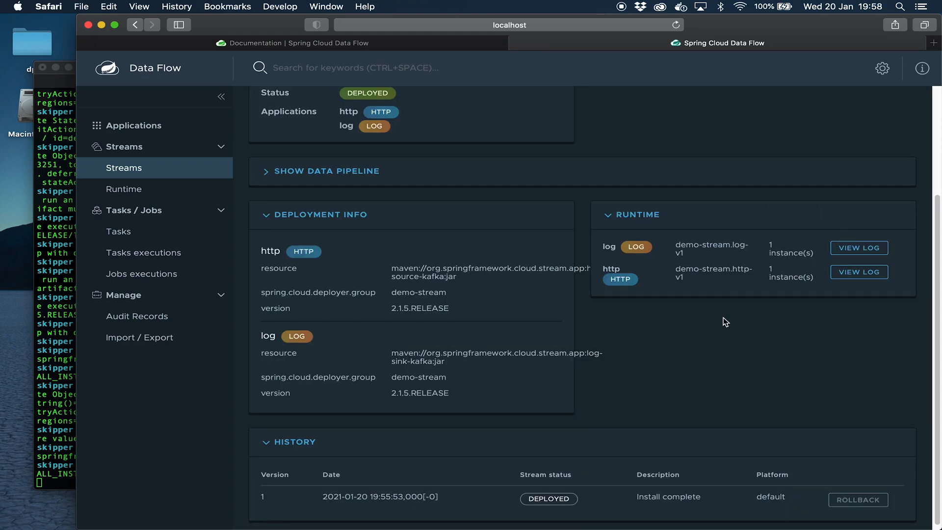
{"action": "mouse_move", "coordinate": [673, 251]}
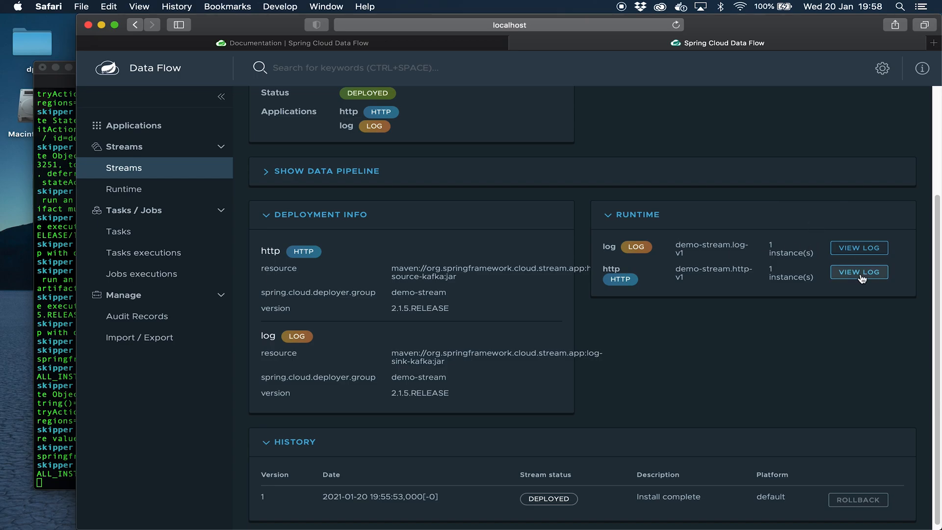
{"action": "left_click", "coordinate": [858, 272]}
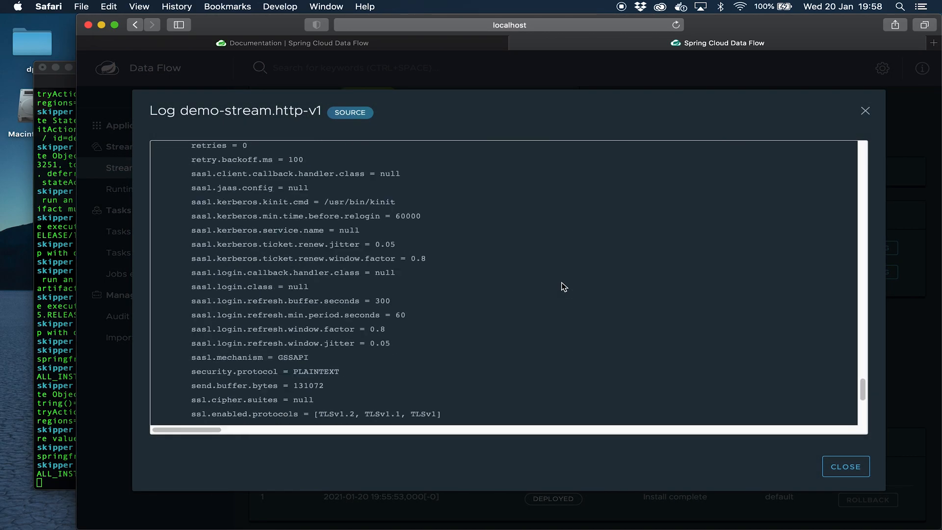
{"action": "scroll", "scroll_direction": "down", "scroll_amount": 3}
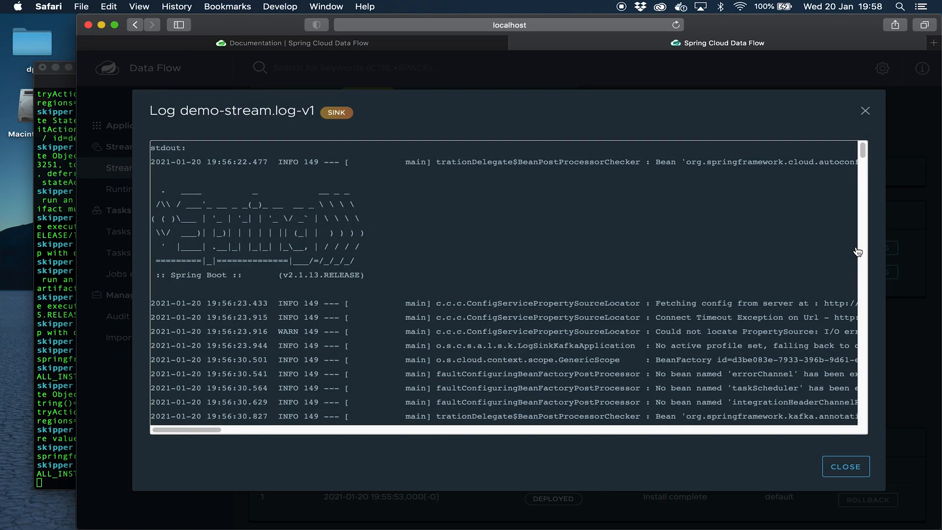
{"action": "scroll", "scroll_direction": "down", "scroll_amount": 3}
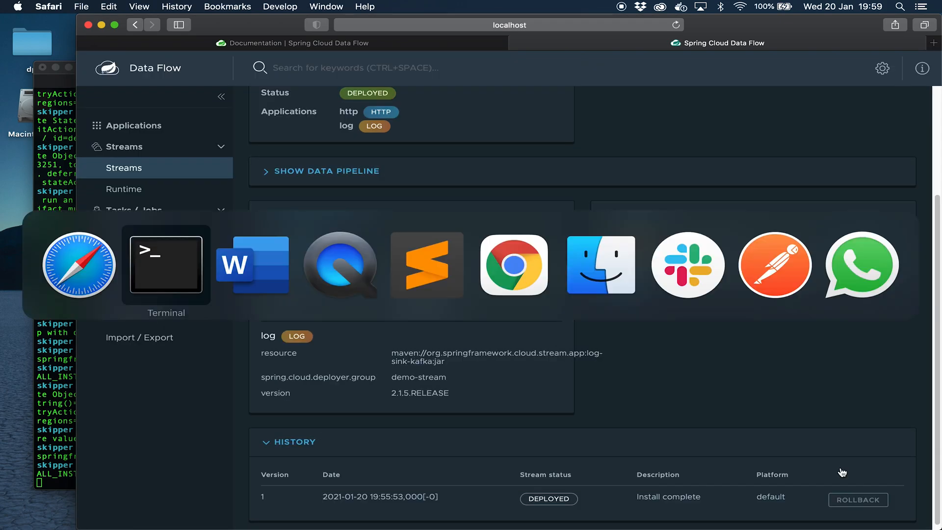
In Terminal run http POST :20001 message=me_again, then return to the Data Flow page
{"action": "left_click", "coordinate": [165, 264]}
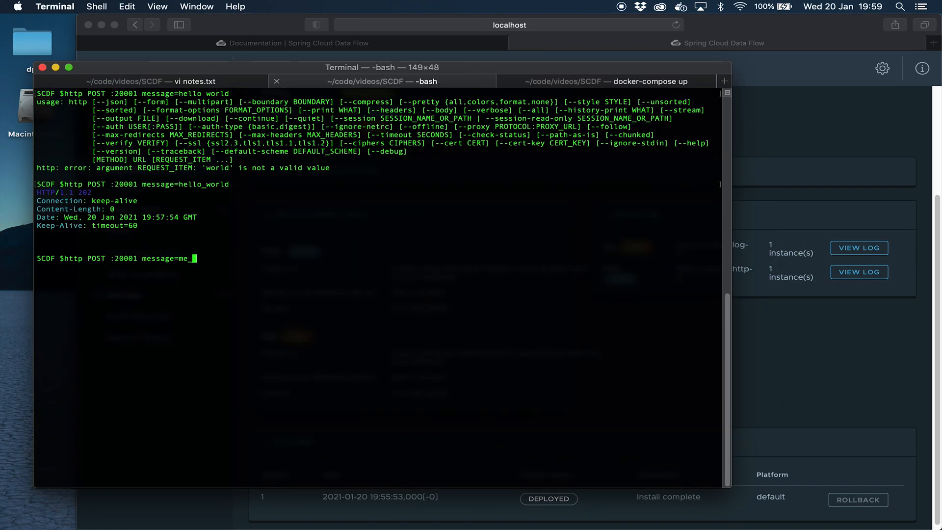
{"action": "key", "text": "Return"}
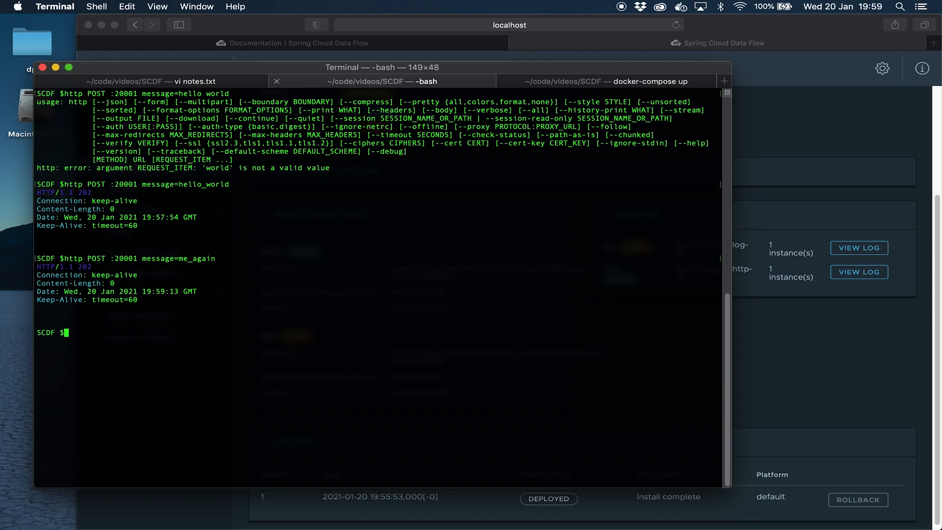
{"action": "left_click", "coordinate": [857, 247]}
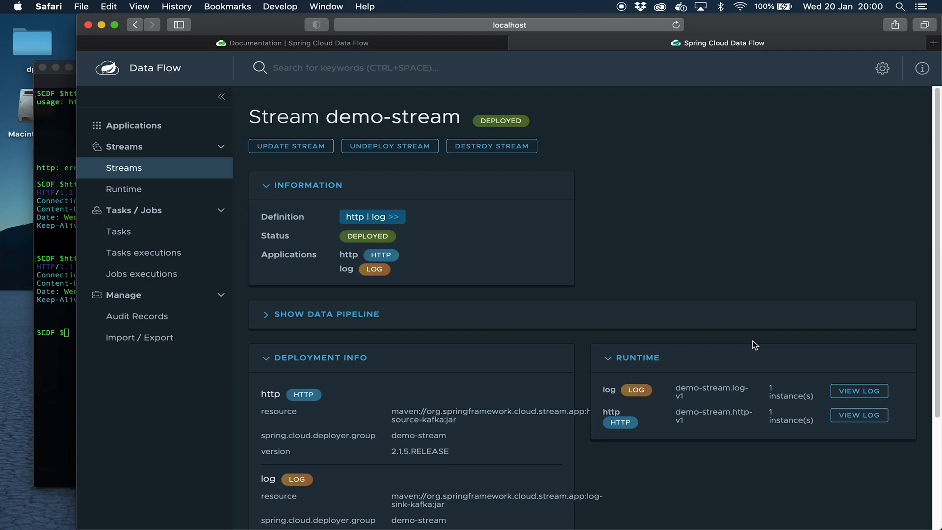
{"action": "mouse_move", "coordinate": [534, 271]}
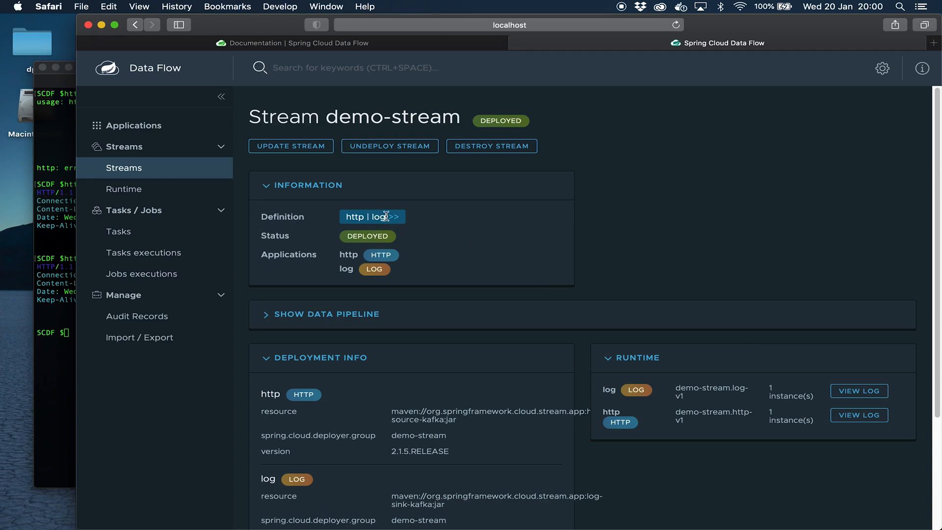
{"action": "mouse_move", "coordinate": [445, 308]}
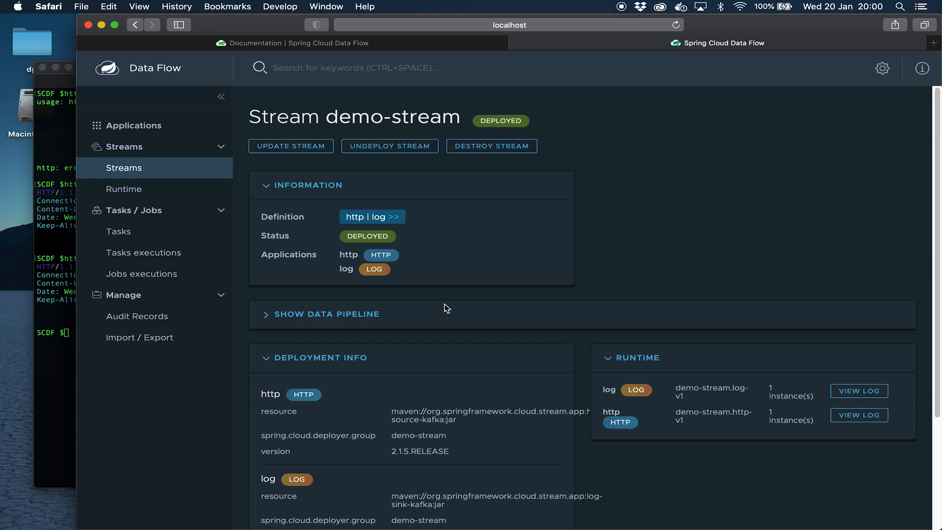
{"action": "mouse_move", "coordinate": [887, 413]}
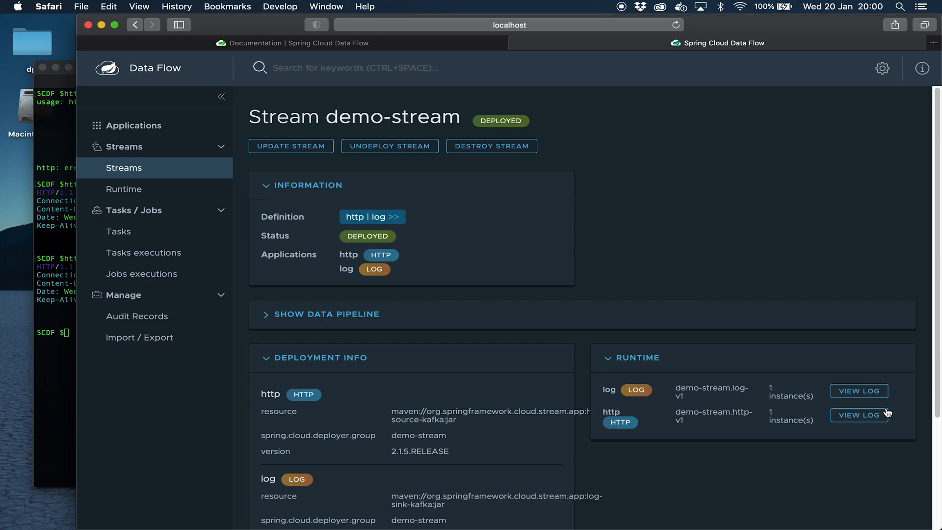
View the log sink's log for demo-stream.log-v1 to check the posted messages
{"action": "left_click", "coordinate": [859, 390]}
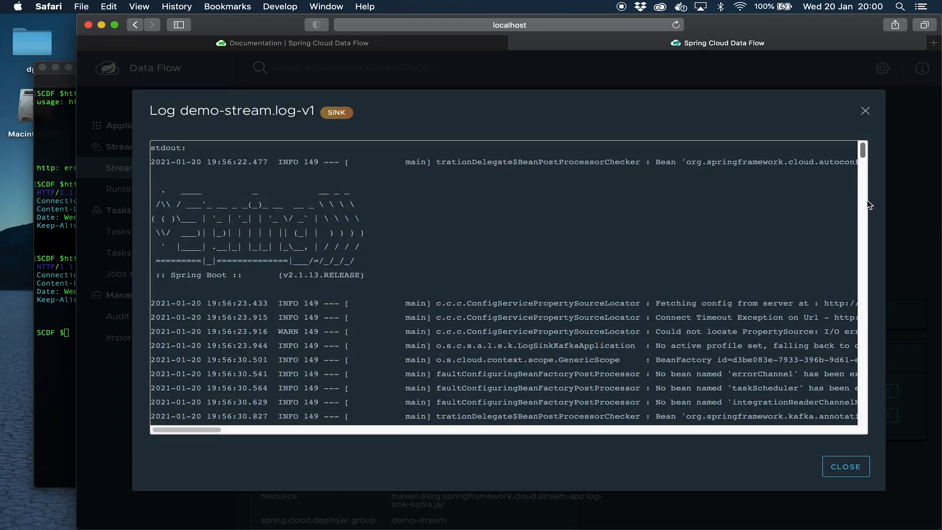